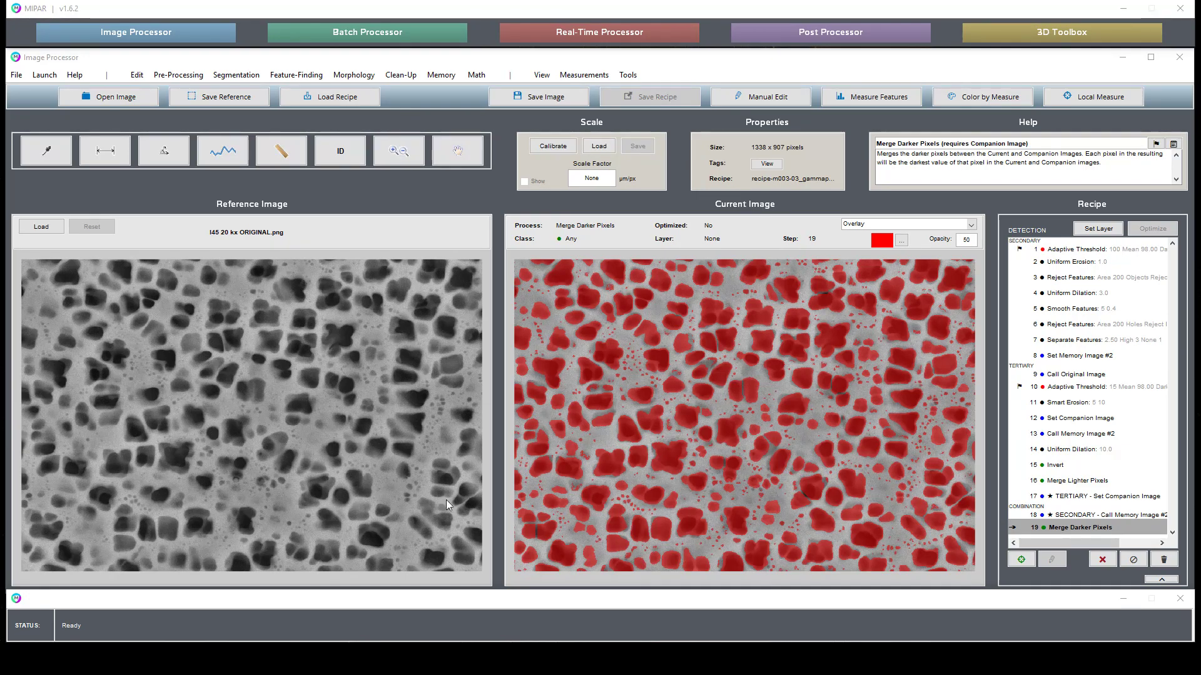
{"action": "mouse_move", "coordinate": [865, 454]}
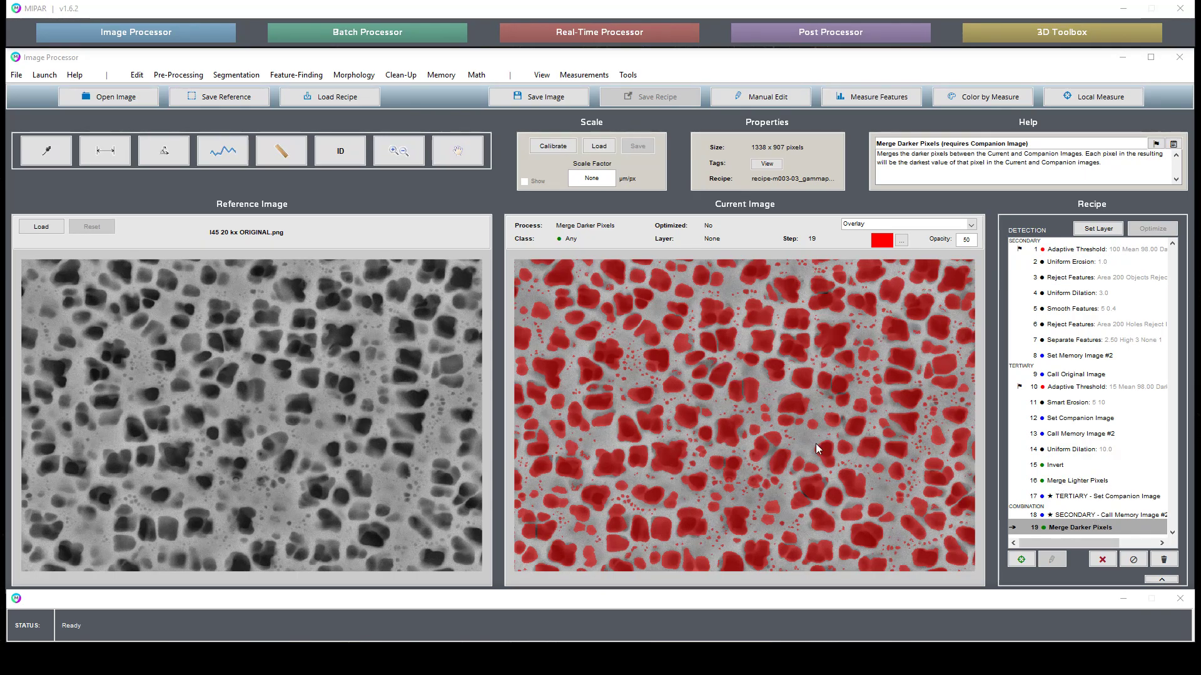
{"action": "mouse_move", "coordinate": [764, 269]}
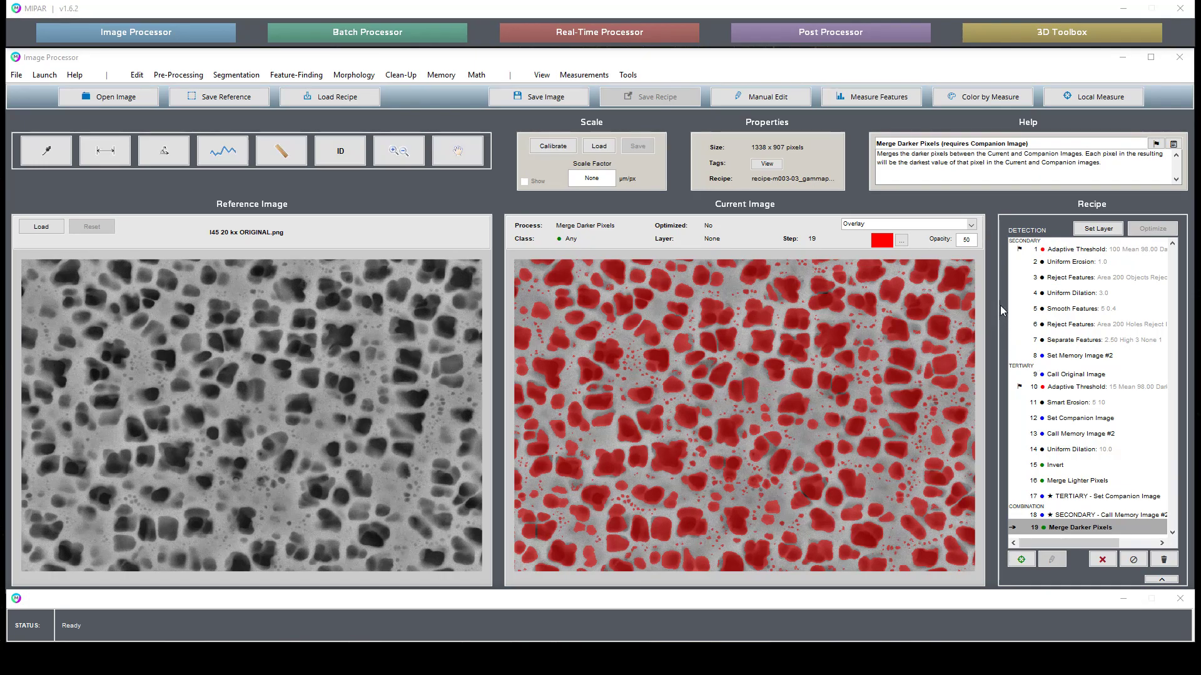
{"action": "mouse_move", "coordinate": [1095, 382]}
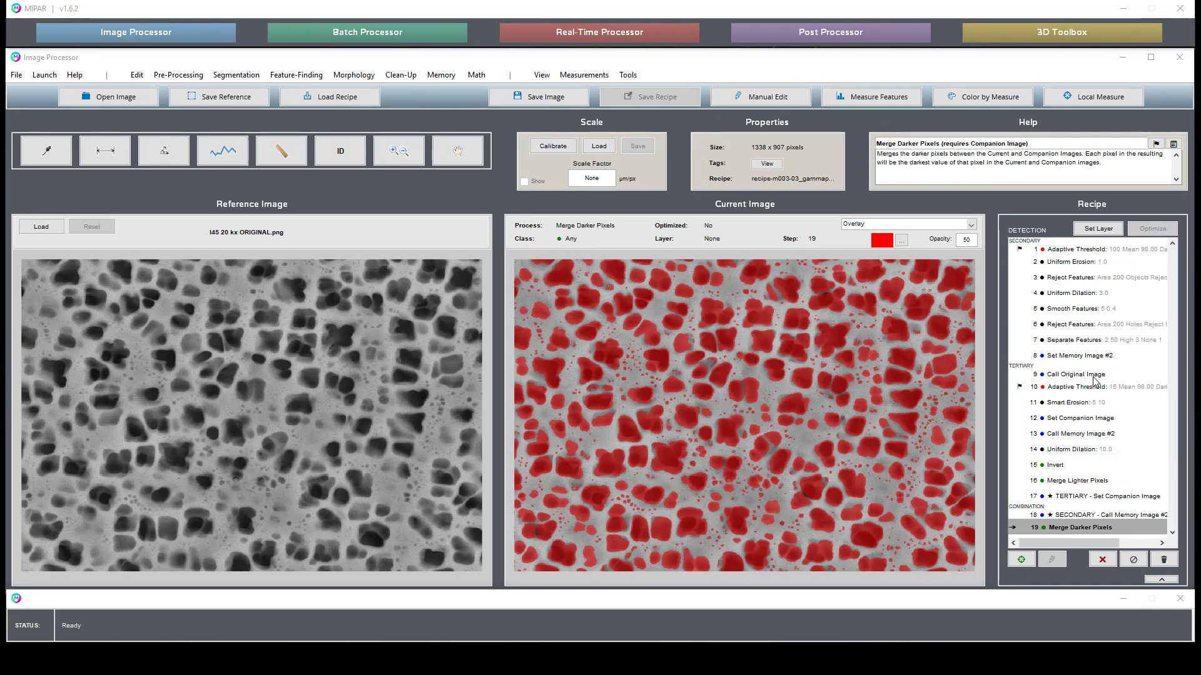
{"action": "mouse_move", "coordinate": [1081, 486]}
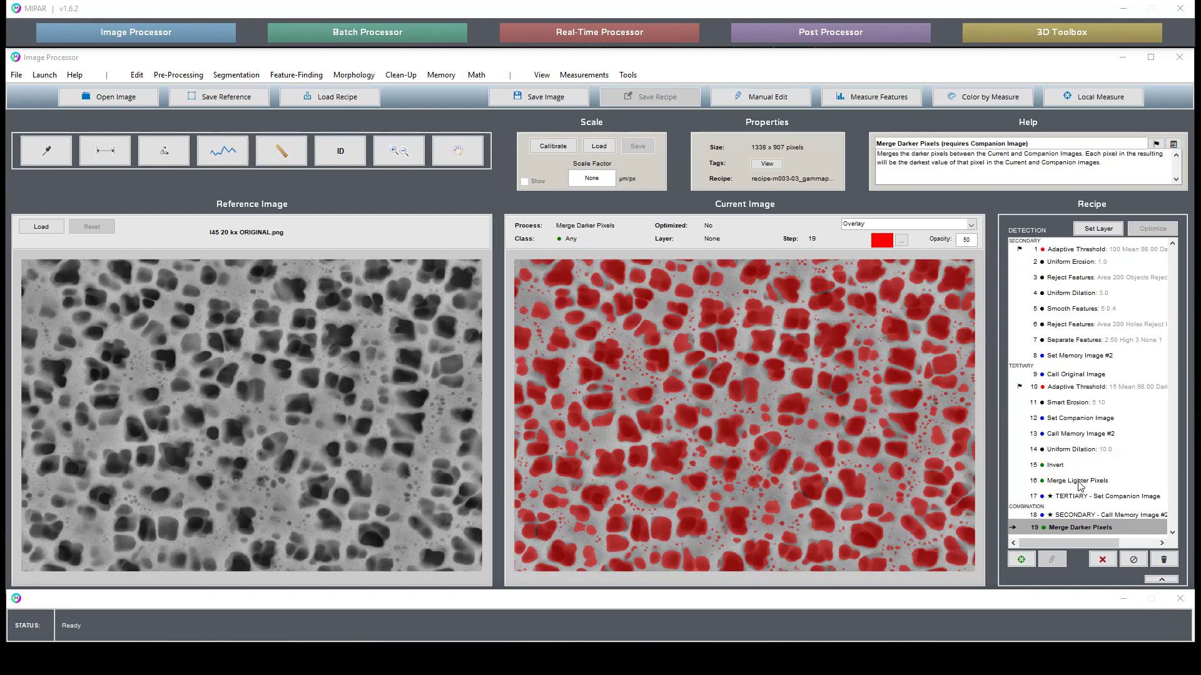
Preview steps 1-8: adaptive threshold, uniform erosion, small-object and hole rejection, smoothing, stored secondary selection
{"action": "left_click", "coordinate": [1080, 249]}
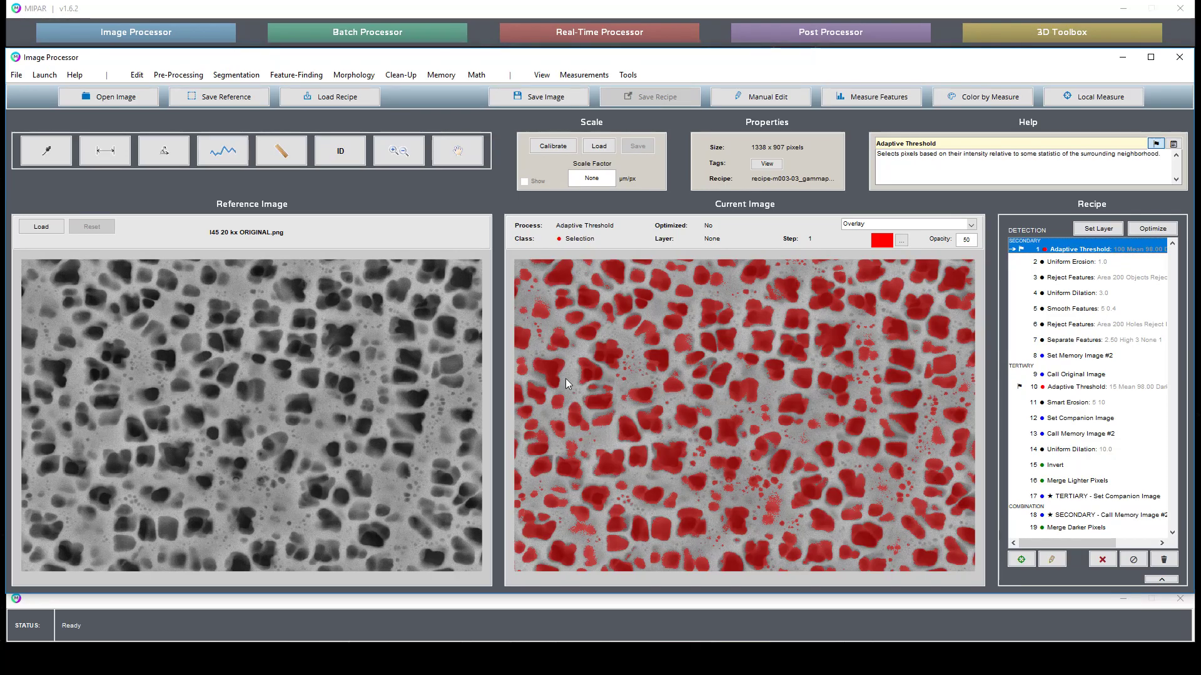
{"action": "left_click", "coordinate": [1087, 261]}
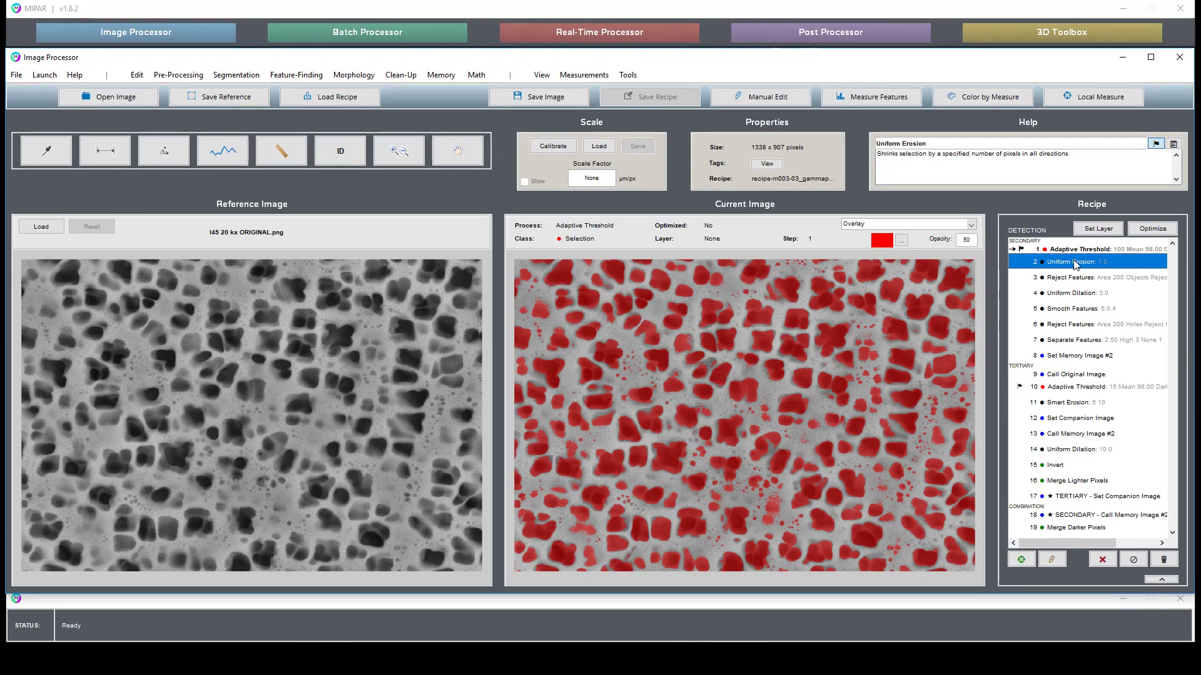
{"action": "left_click", "coordinate": [1072, 261]}
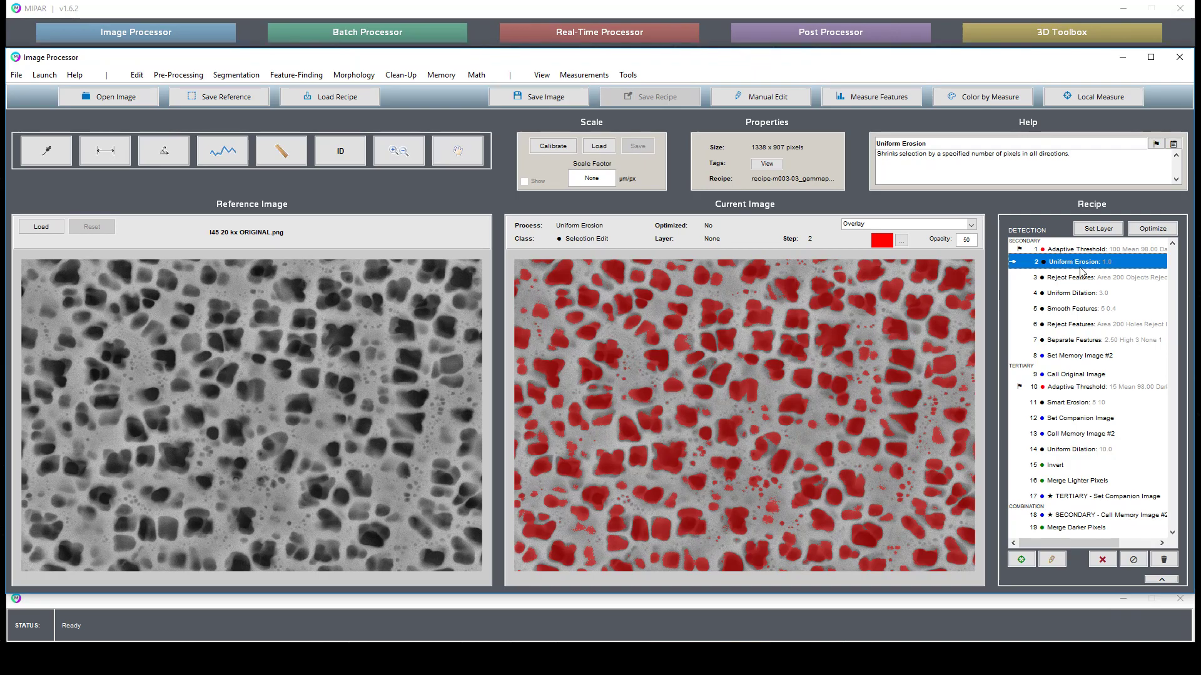
{"action": "left_click", "coordinate": [1080, 292]}
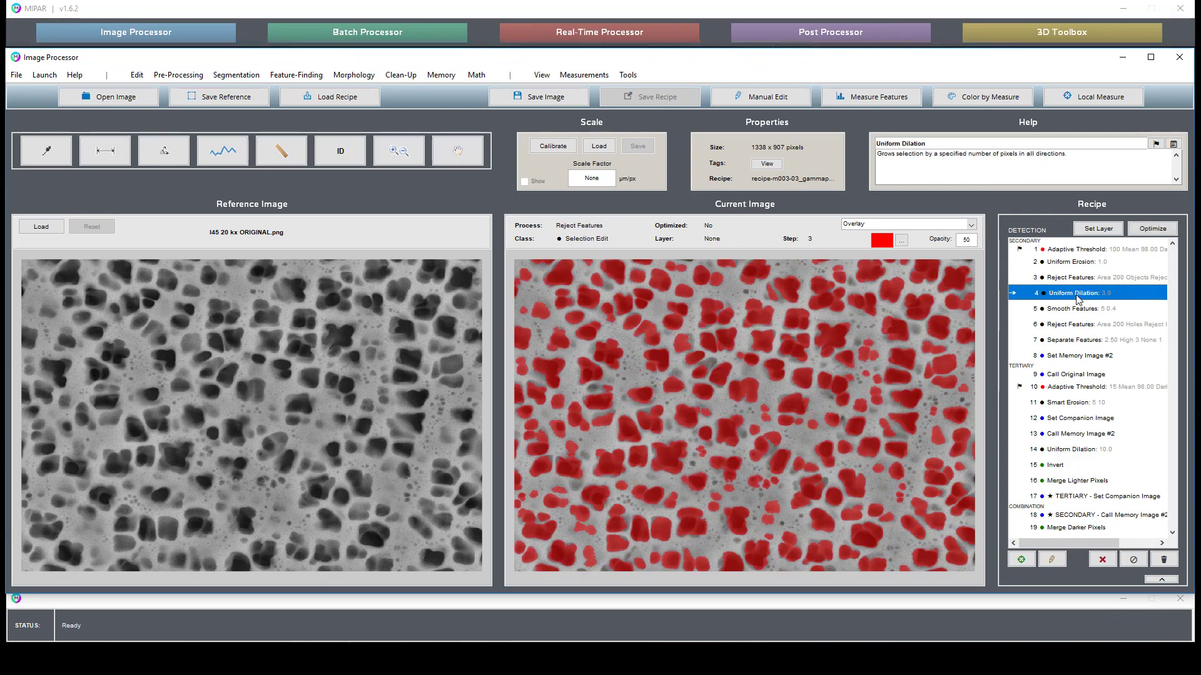
{"action": "left_click", "coordinate": [1080, 308]}
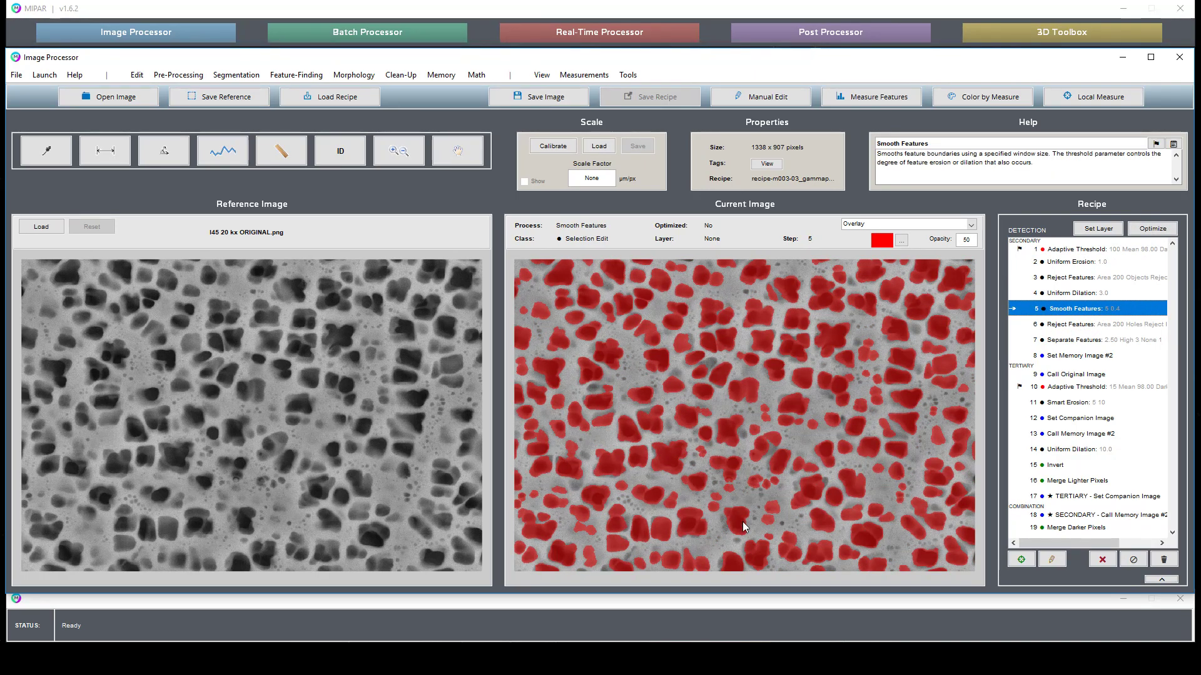
{"action": "left_click", "coordinate": [1080, 324]}
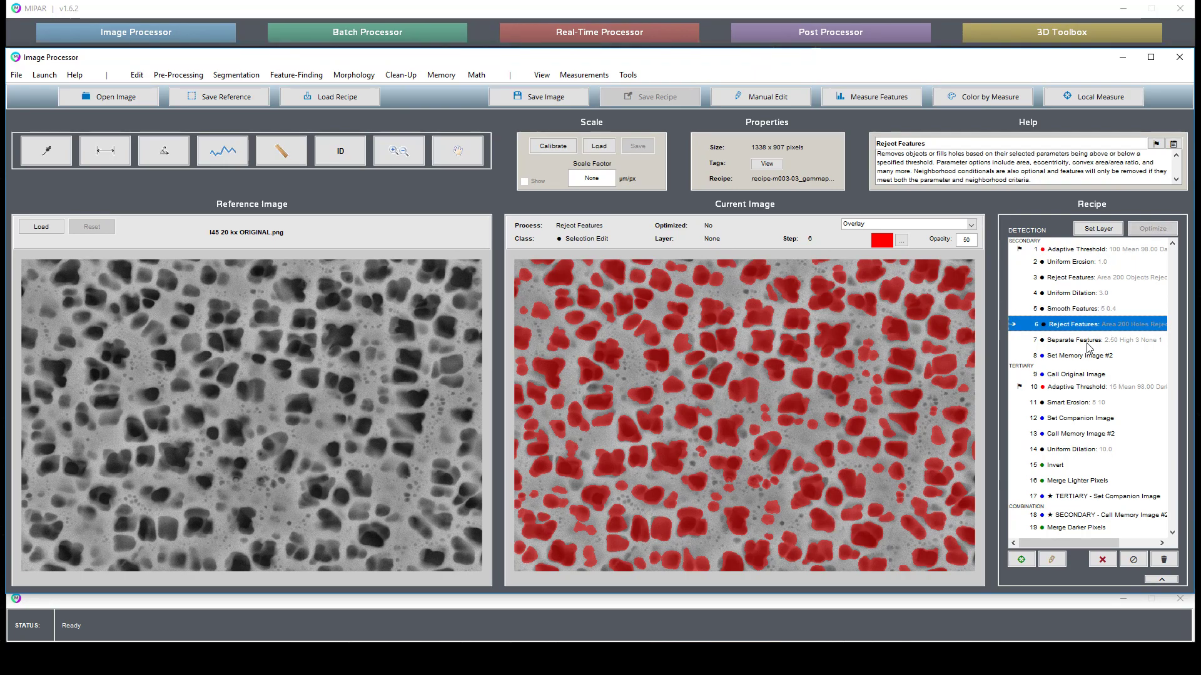
{"action": "left_click", "coordinate": [1082, 354]}
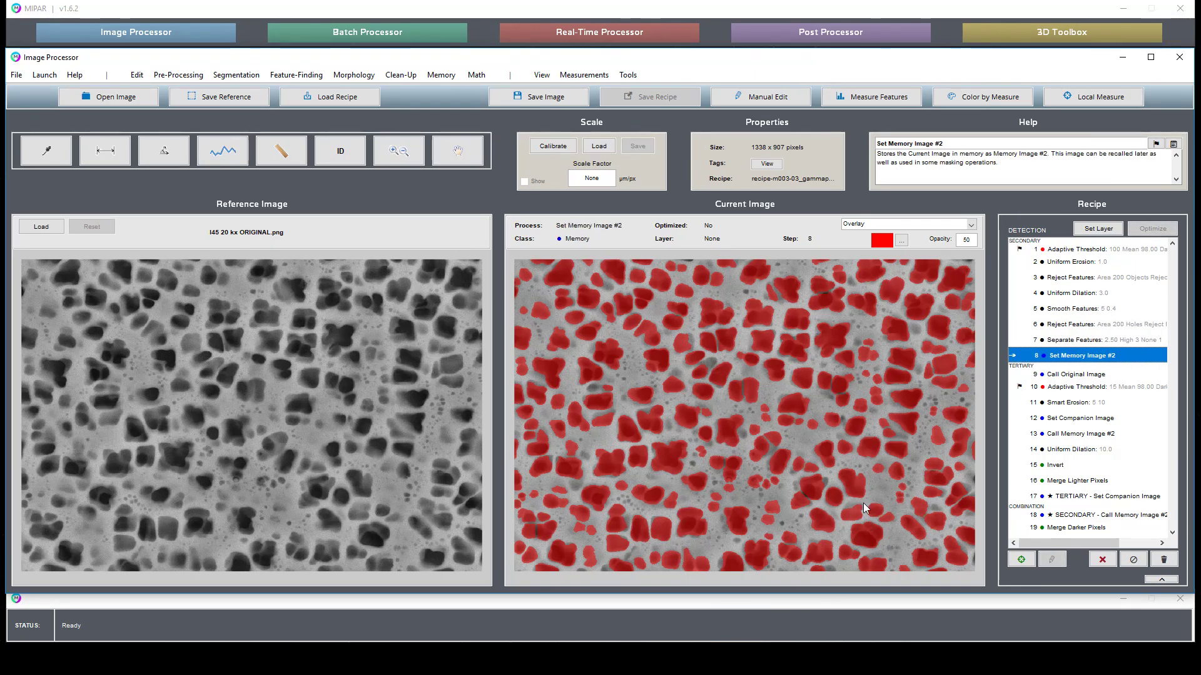
Step back through hole rejection and small-object rejection to the Uniform Erosion result
{"action": "left_click", "coordinate": [1084, 324]}
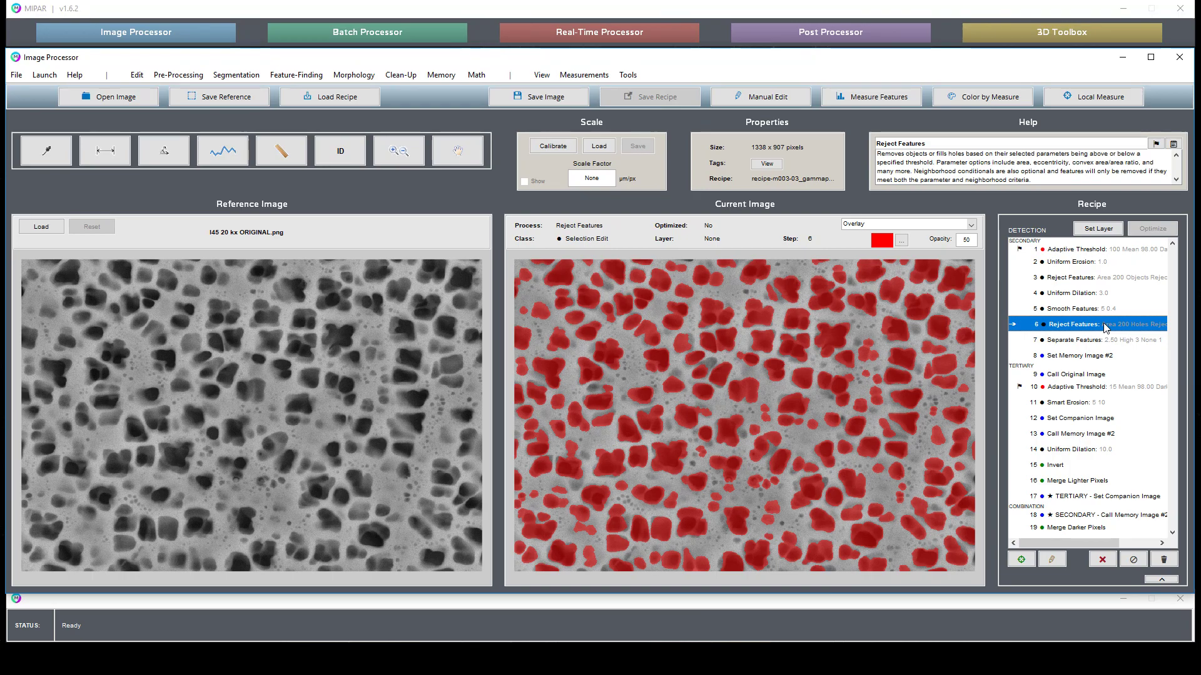
{"action": "left_click", "coordinate": [1080, 277]}
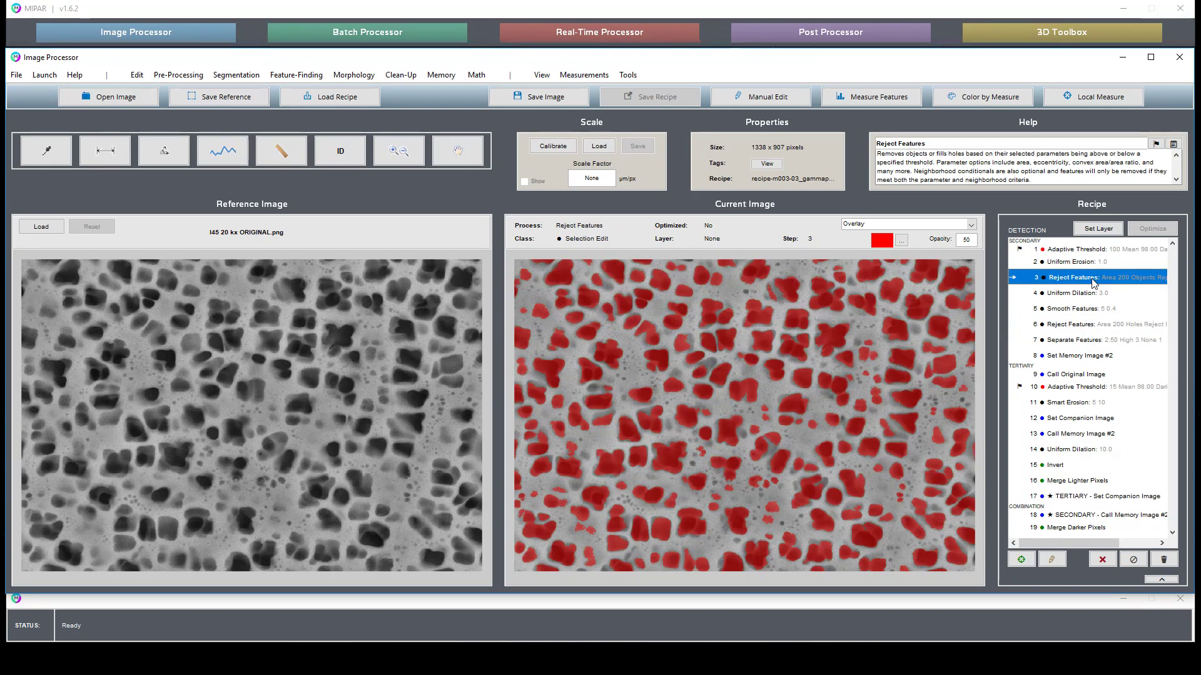
{"action": "left_click", "coordinate": [1072, 262]}
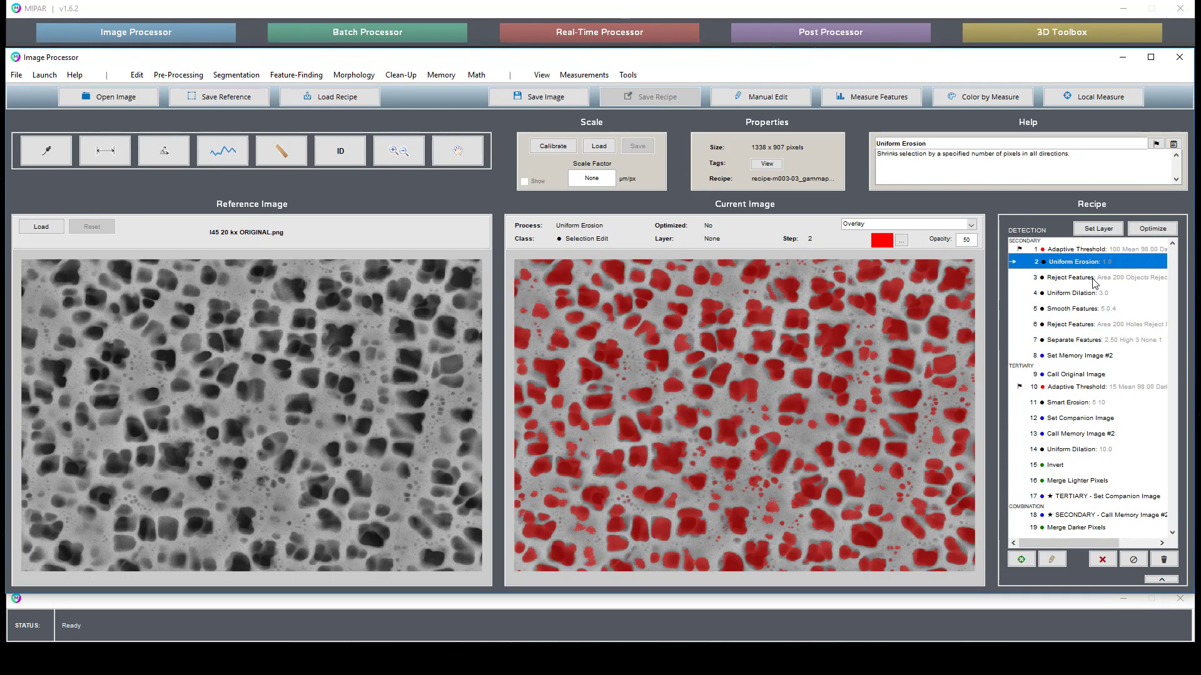
Preview the tertiary branch: original image, adaptive threshold, smart erosion and companion image steps
{"action": "left_click", "coordinate": [1080, 374]}
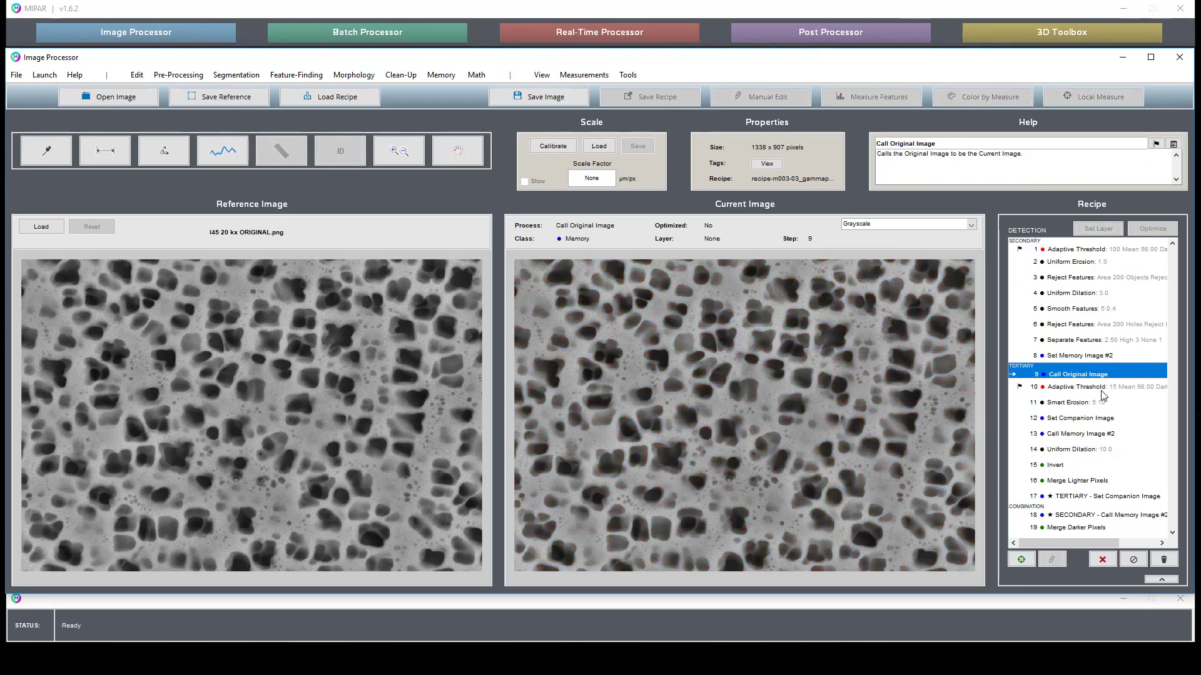
{"action": "left_click", "coordinate": [1084, 386]}
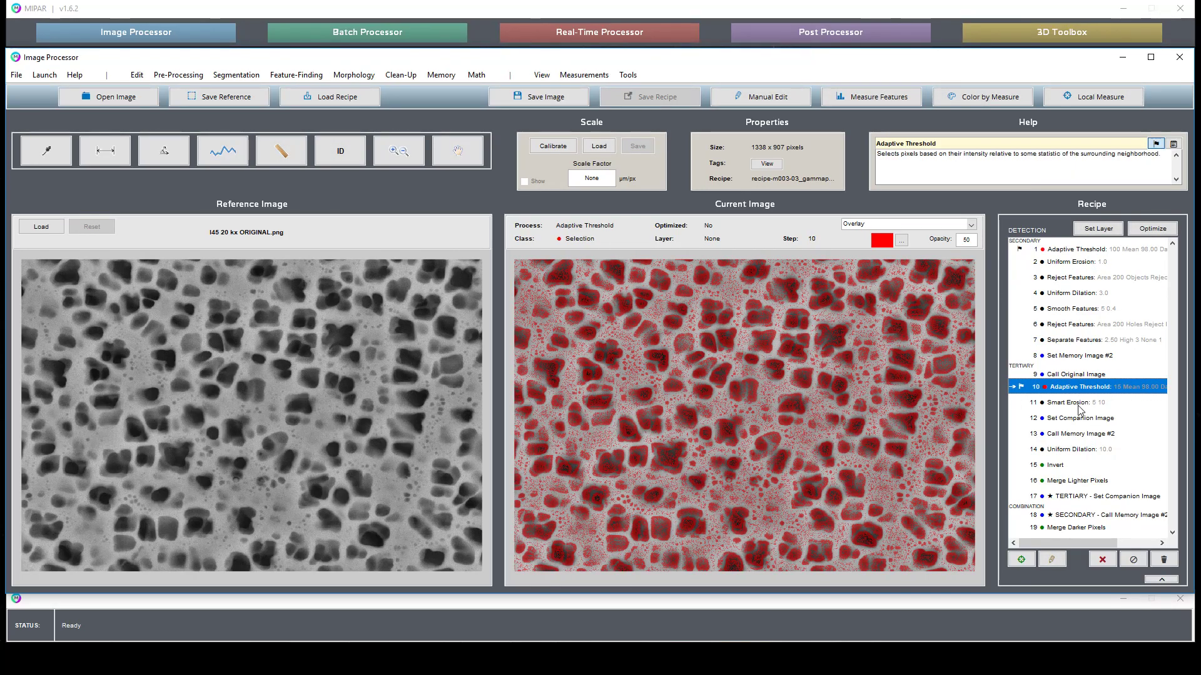
{"action": "left_click", "coordinate": [1072, 402]}
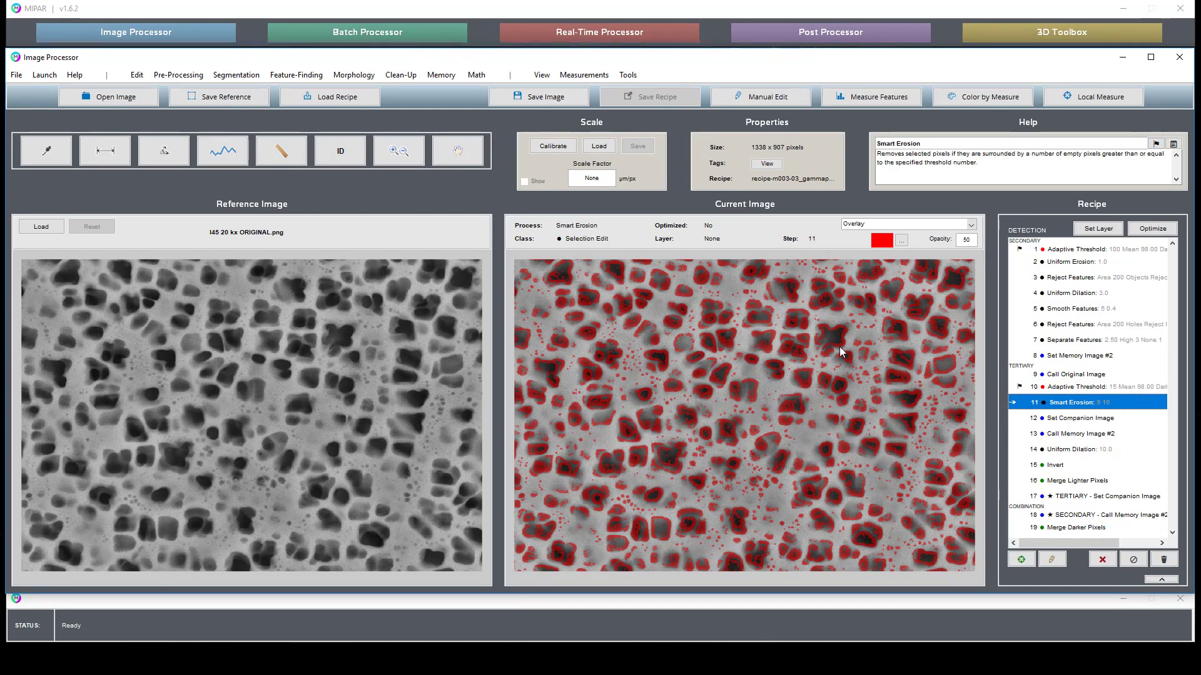
{"action": "mouse_move", "coordinate": [1123, 430]}
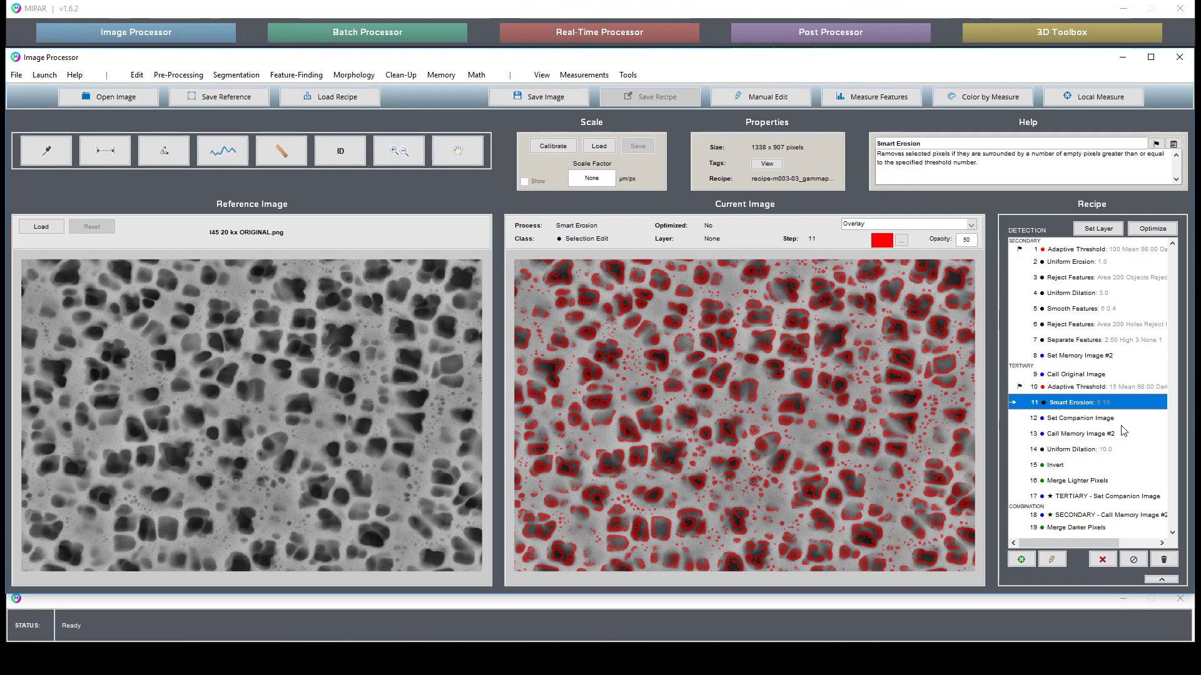
{"action": "left_click", "coordinate": [1088, 417]}
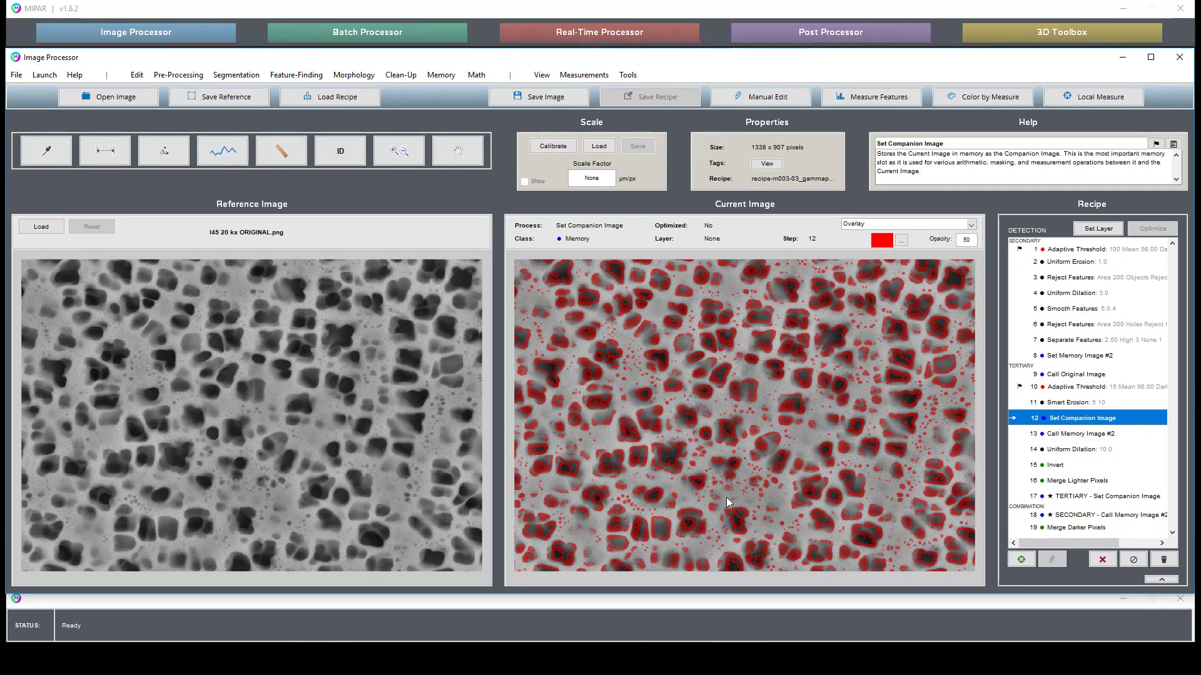
{"action": "left_click", "coordinate": [1082, 434]}
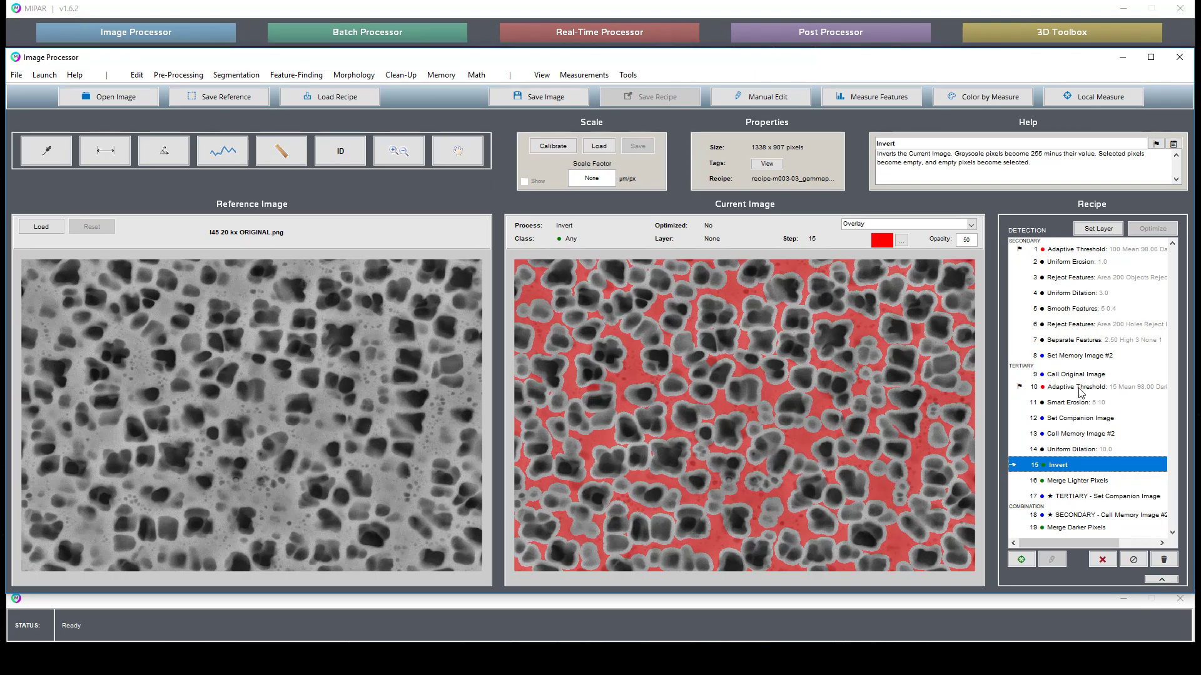
Return through smart erosion and companion image to Call Memory Image #2 recalling secondary particles
{"action": "left_click", "coordinate": [1072, 403]}
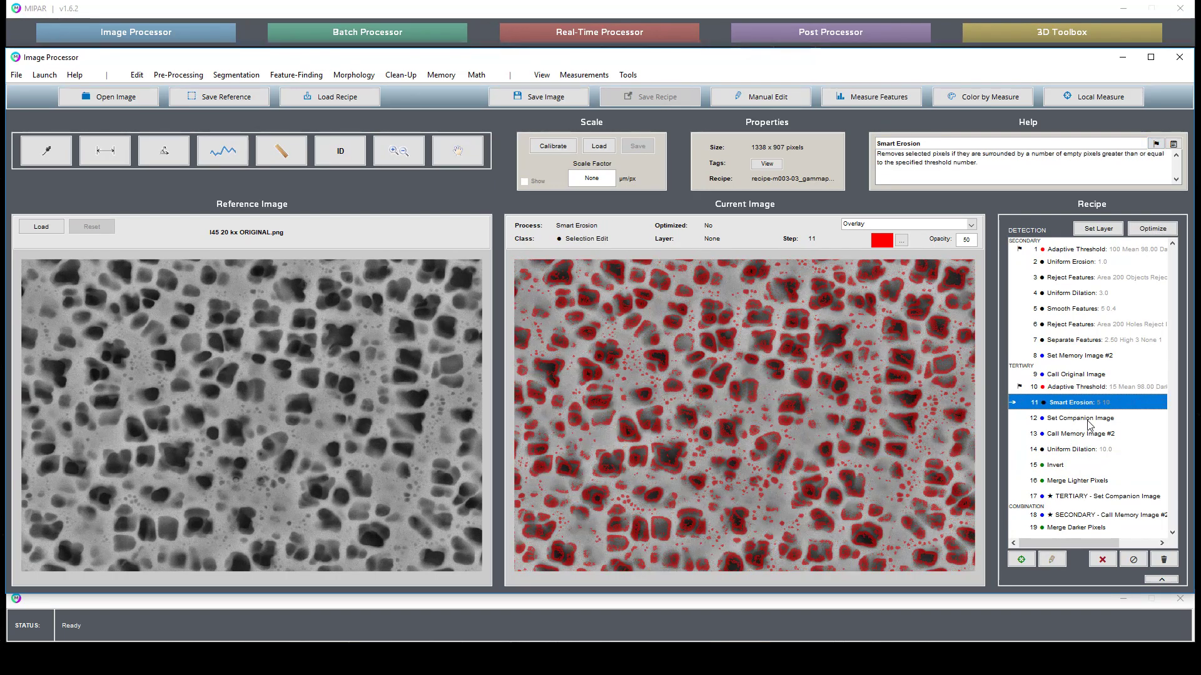
{"action": "left_click", "coordinate": [1080, 418]}
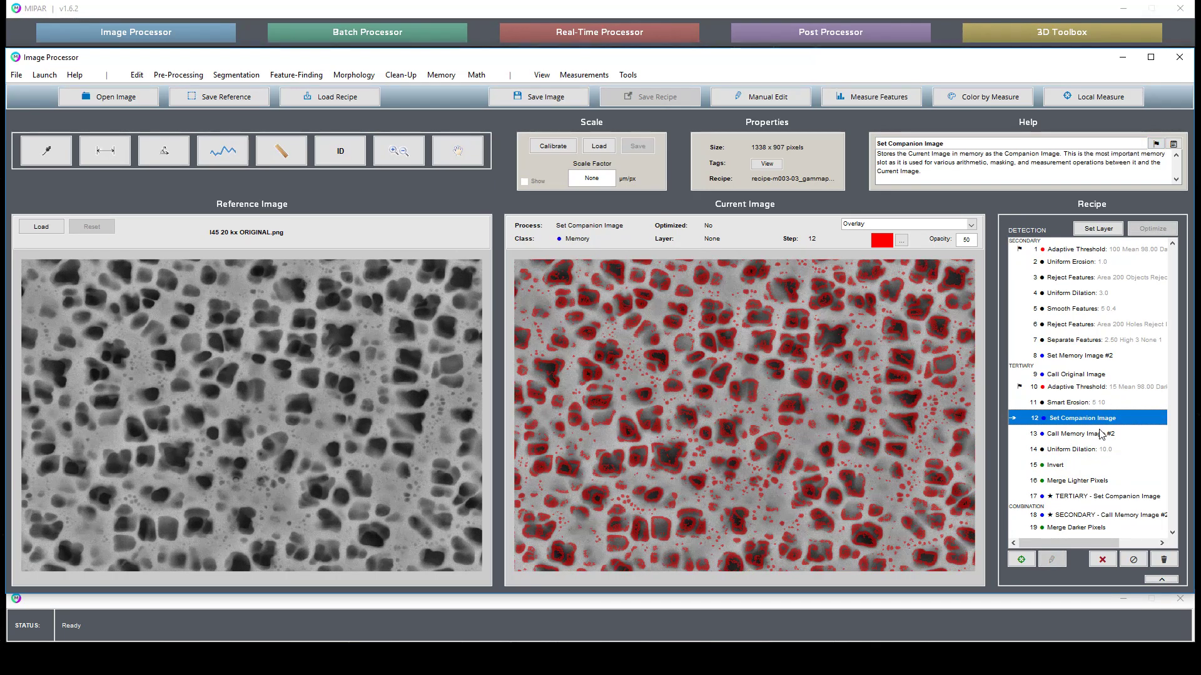
{"action": "left_click", "coordinate": [1084, 434]}
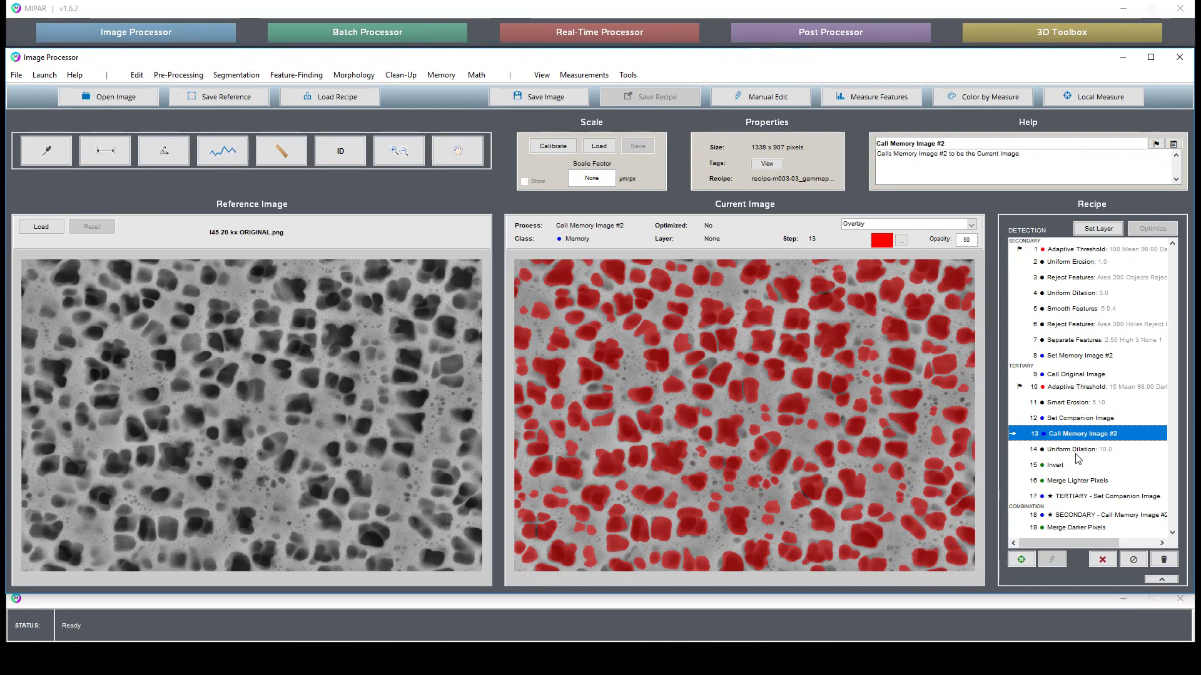
Preview the invert, merge, threshold, erosion, companion image and dilated tertiary selection results
{"action": "left_click", "coordinate": [1057, 464]}
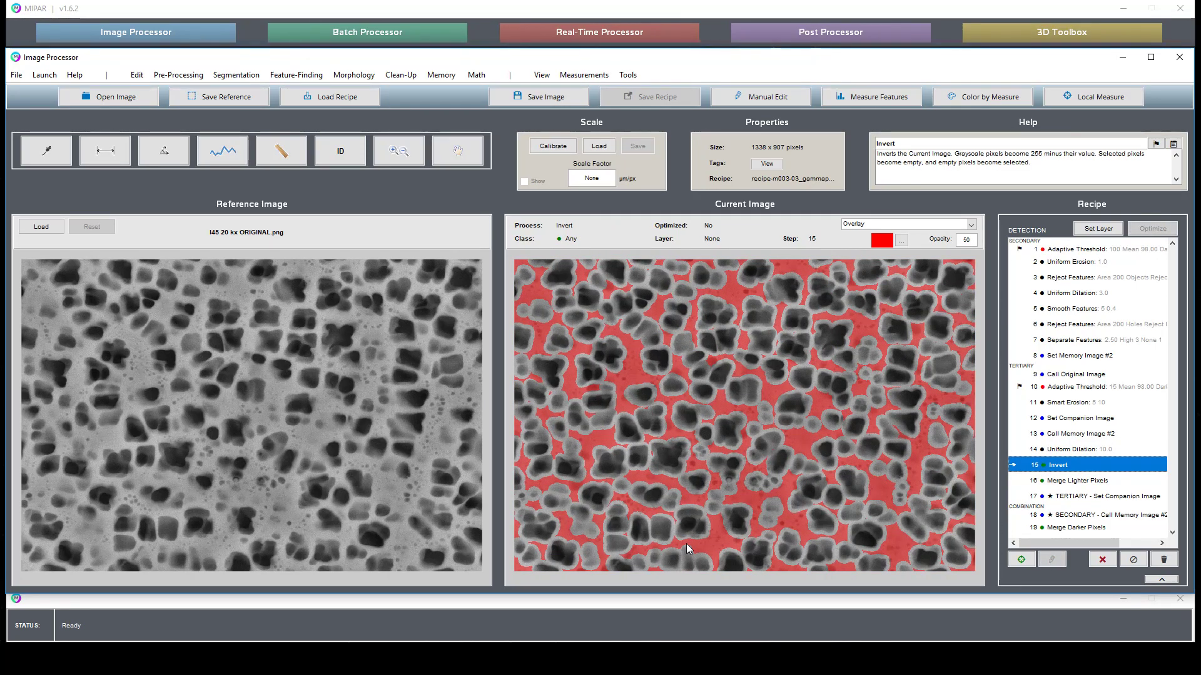
{"action": "left_click", "coordinate": [1080, 480]}
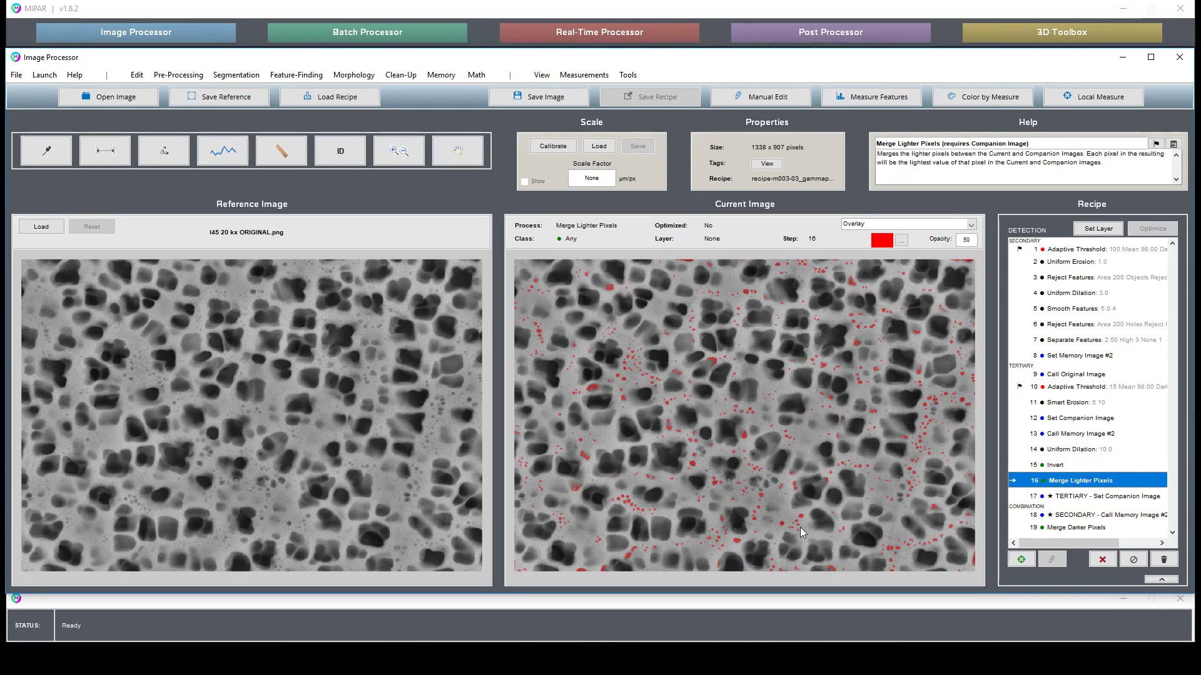
{"action": "left_click", "coordinate": [1082, 387]}
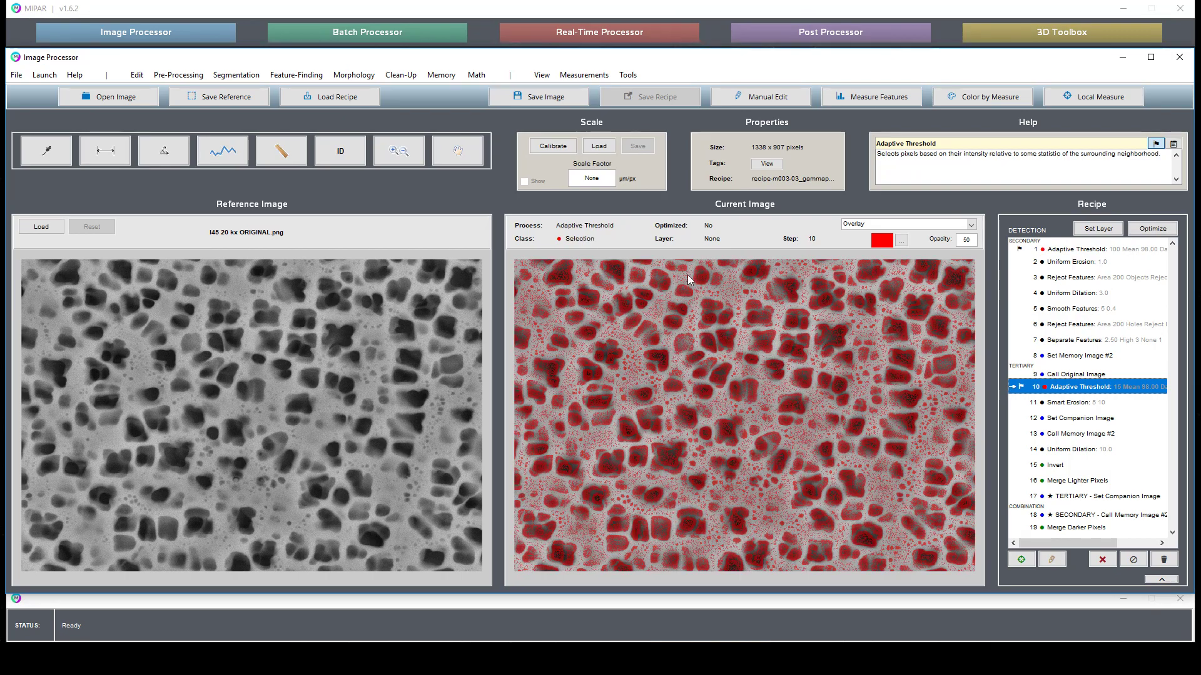
{"action": "left_click", "coordinate": [1072, 402]}
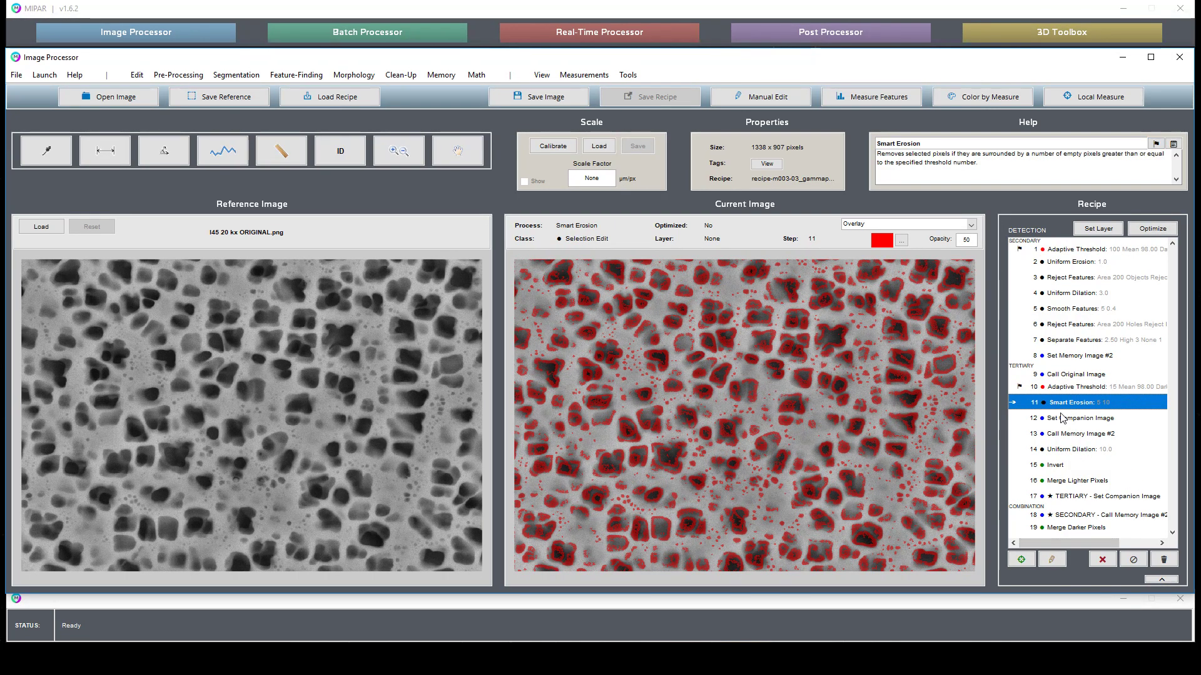
{"action": "left_click", "coordinate": [1083, 433]}
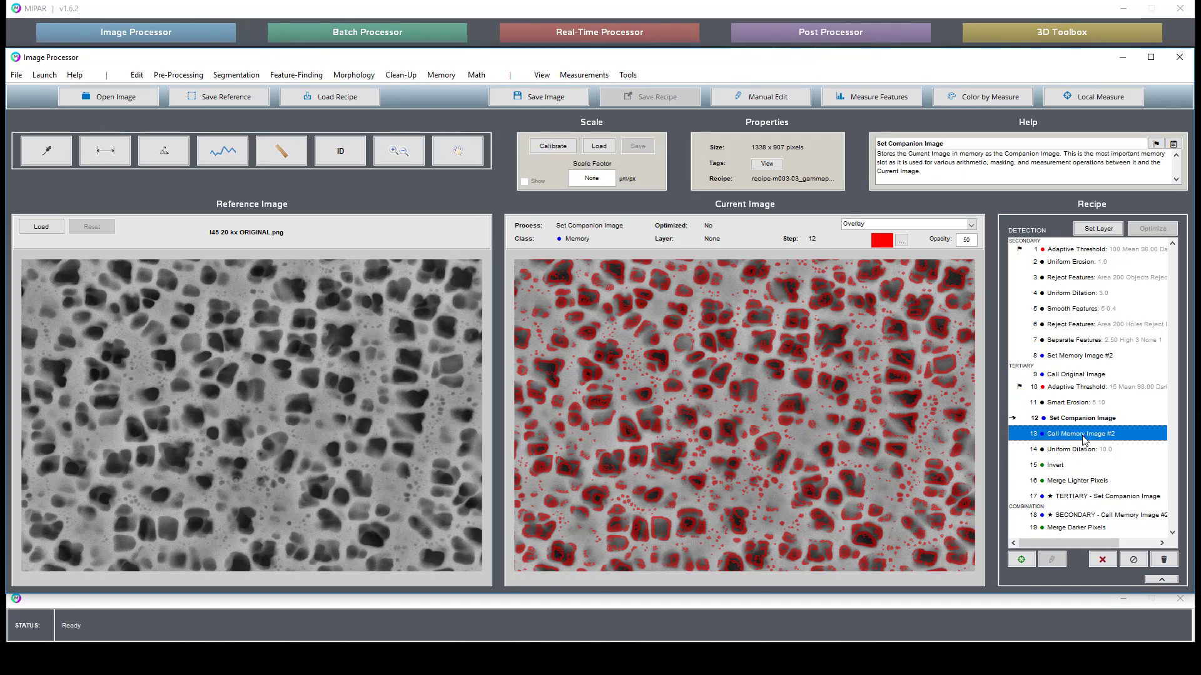
{"action": "left_click", "coordinate": [1088, 449]}
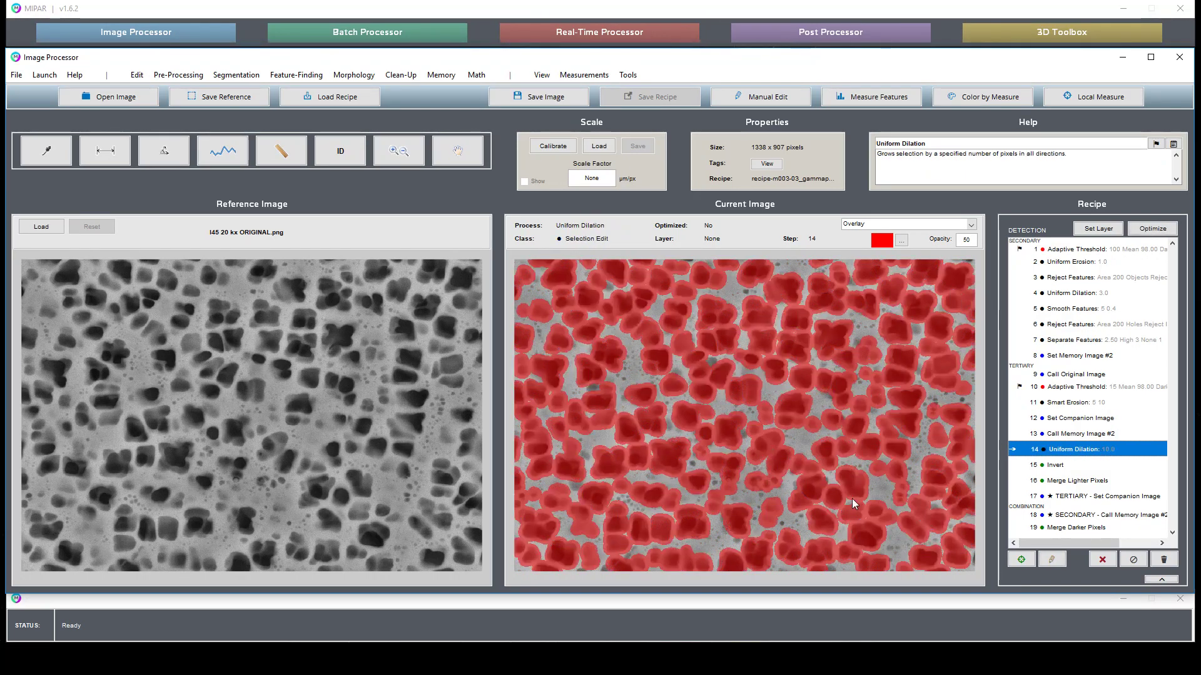
Review merged tertiary and secondary particle results, then add an Invert step after Merge Darker Pixels
{"action": "left_click", "coordinate": [1083, 481]}
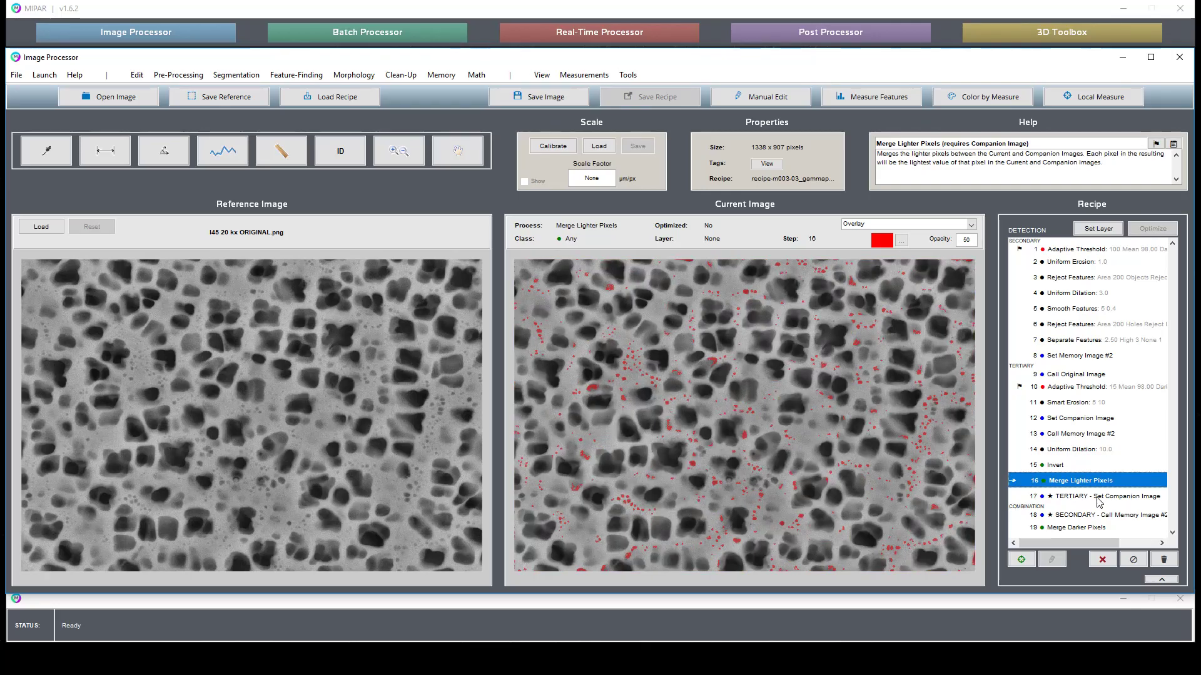
{"action": "left_click", "coordinate": [1081, 481]}
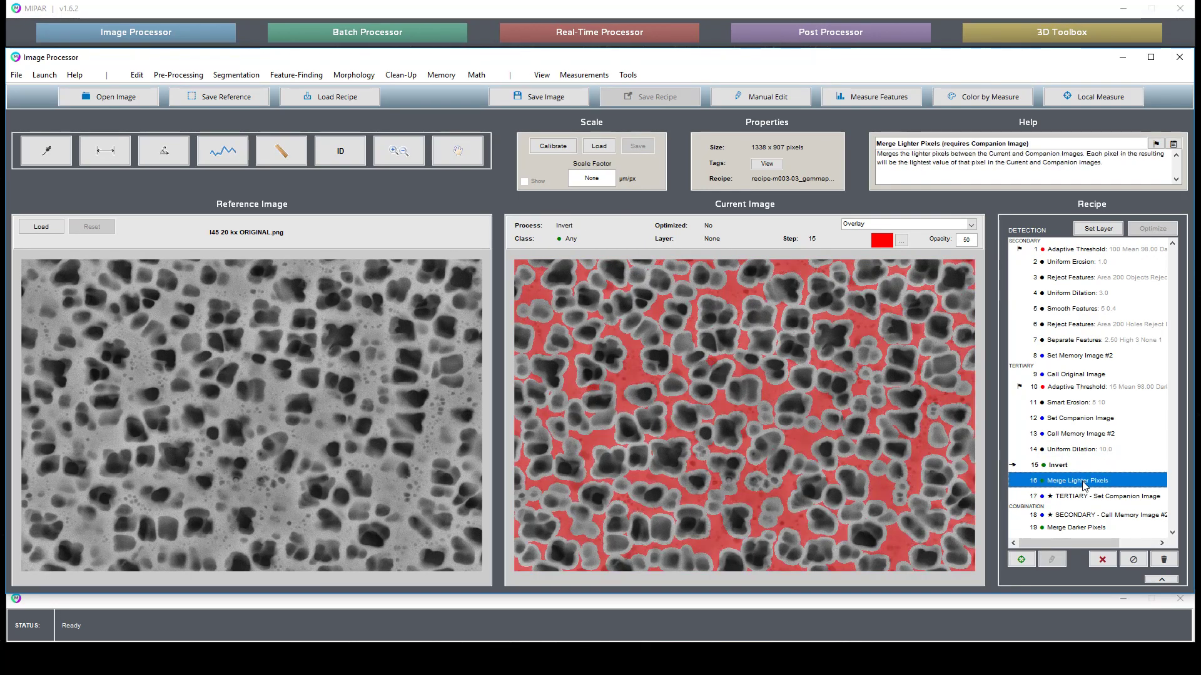
{"action": "left_click", "coordinate": [1080, 481]}
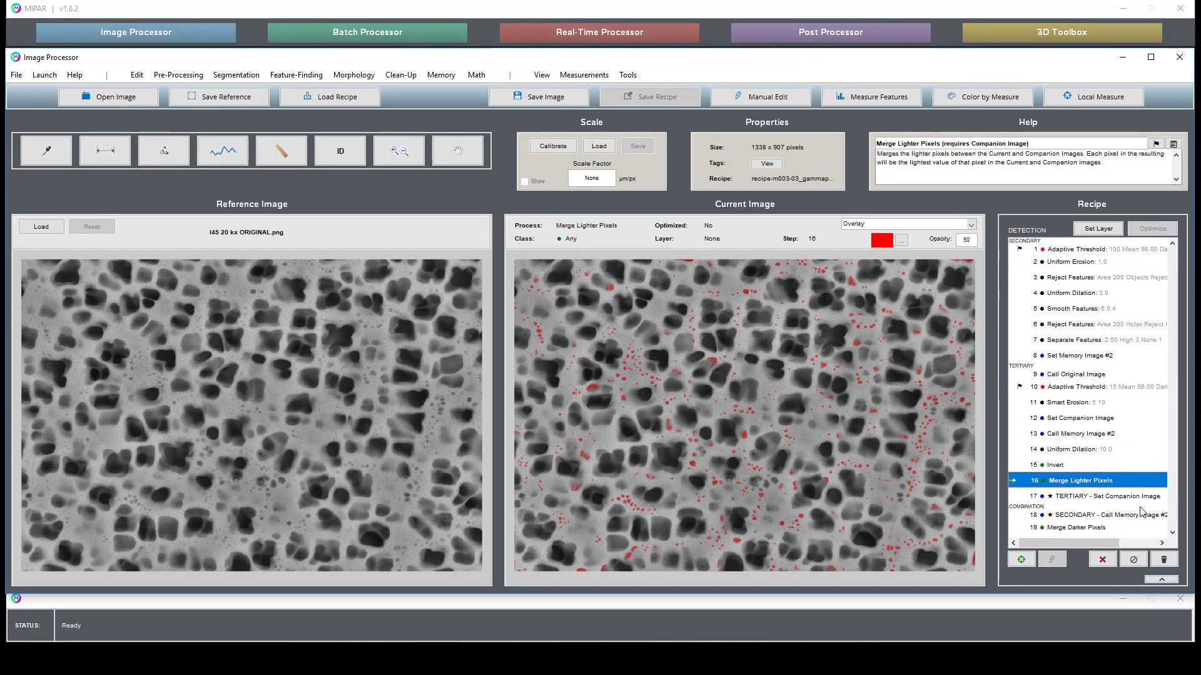
{"action": "left_click", "coordinate": [1103, 515]}
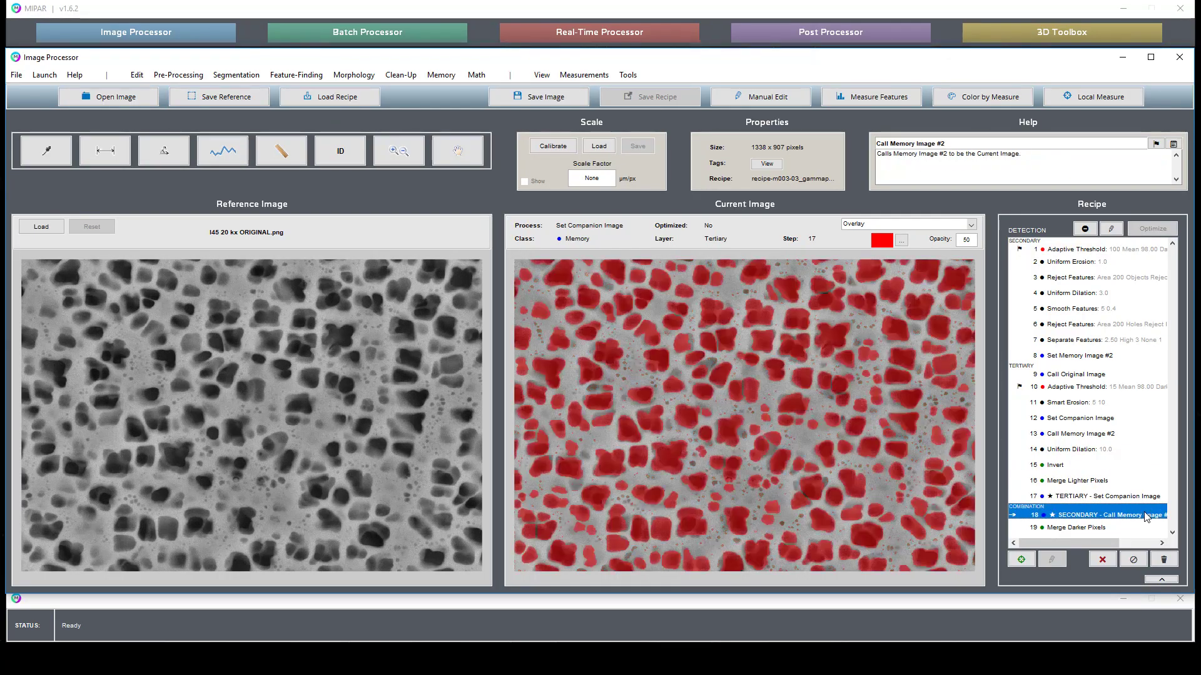
{"action": "left_click", "coordinate": [1080, 527]}
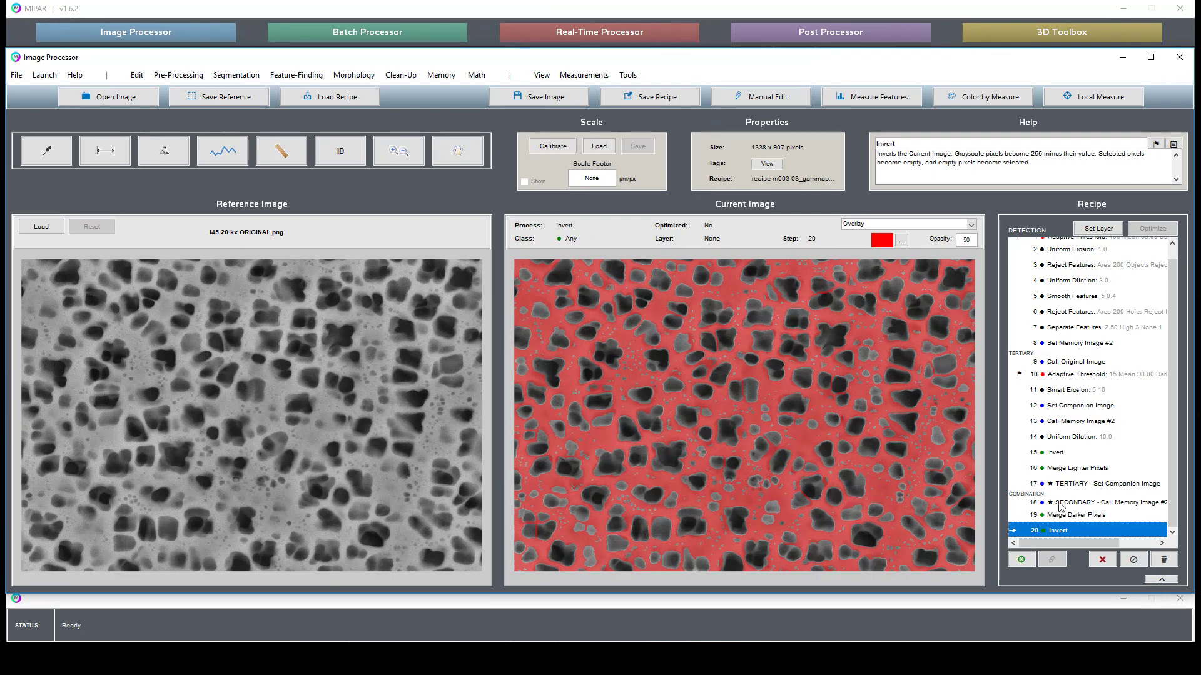
Assign the inverted selection to a new layer named Matrix alongside the particle layers
{"action": "left_click", "coordinate": [1096, 228]}
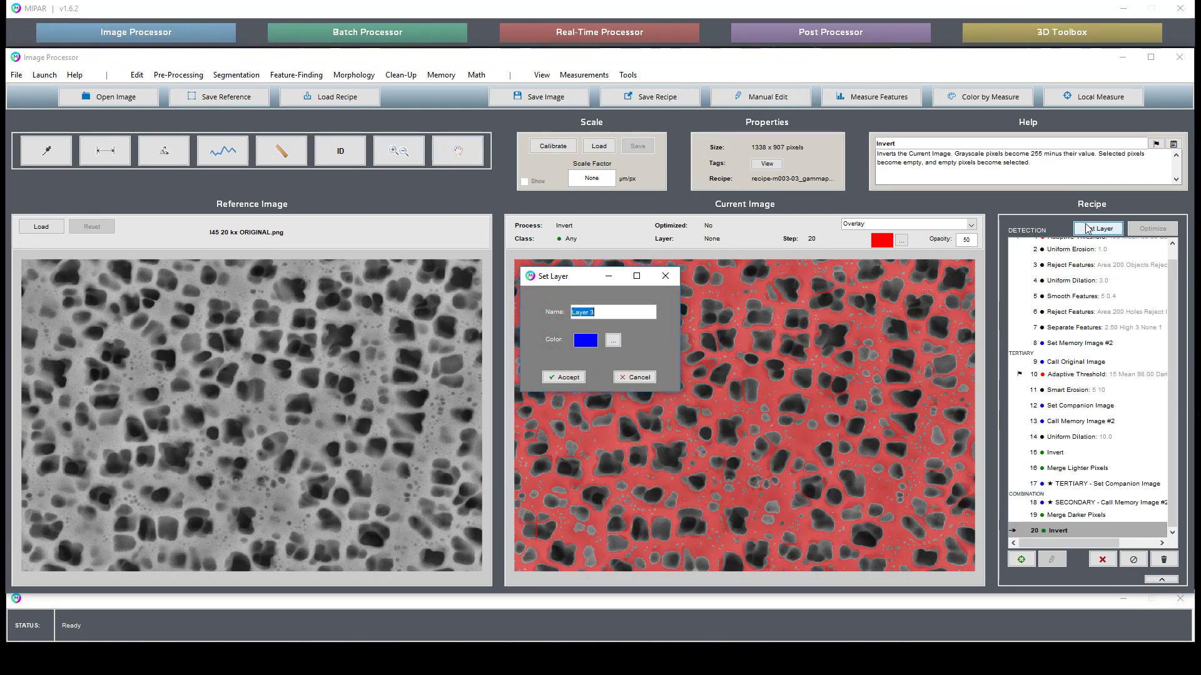
{"action": "type", "text": "Matrix"}
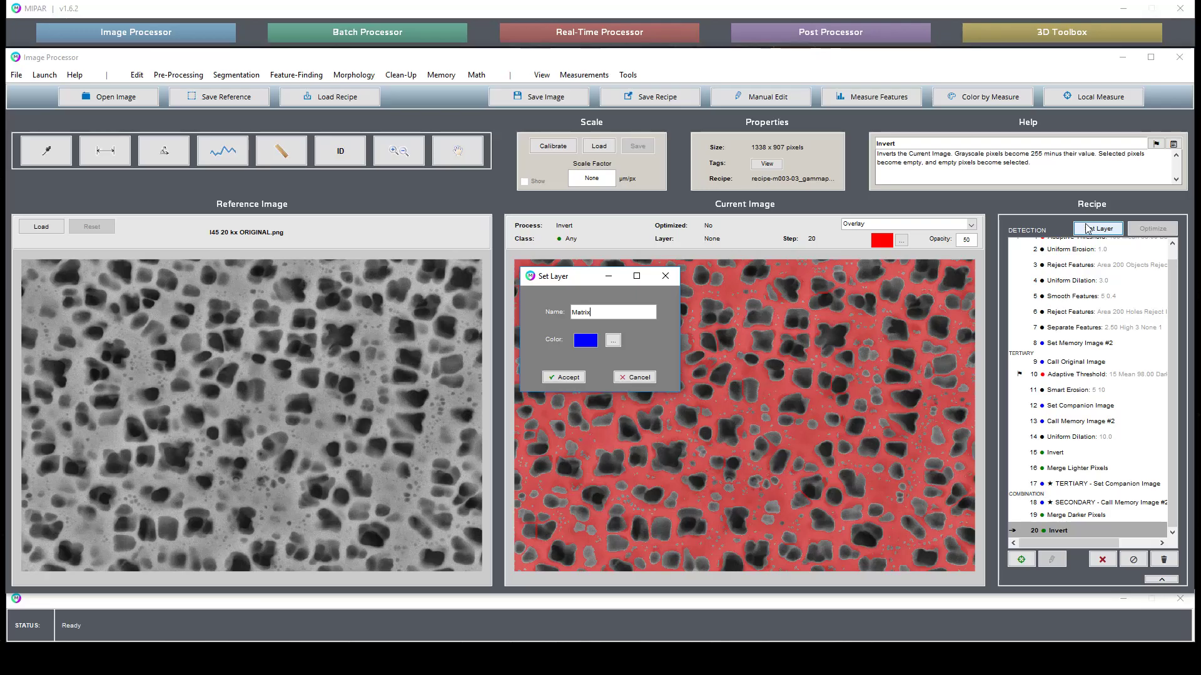
{"action": "left_click", "coordinate": [563, 376]}
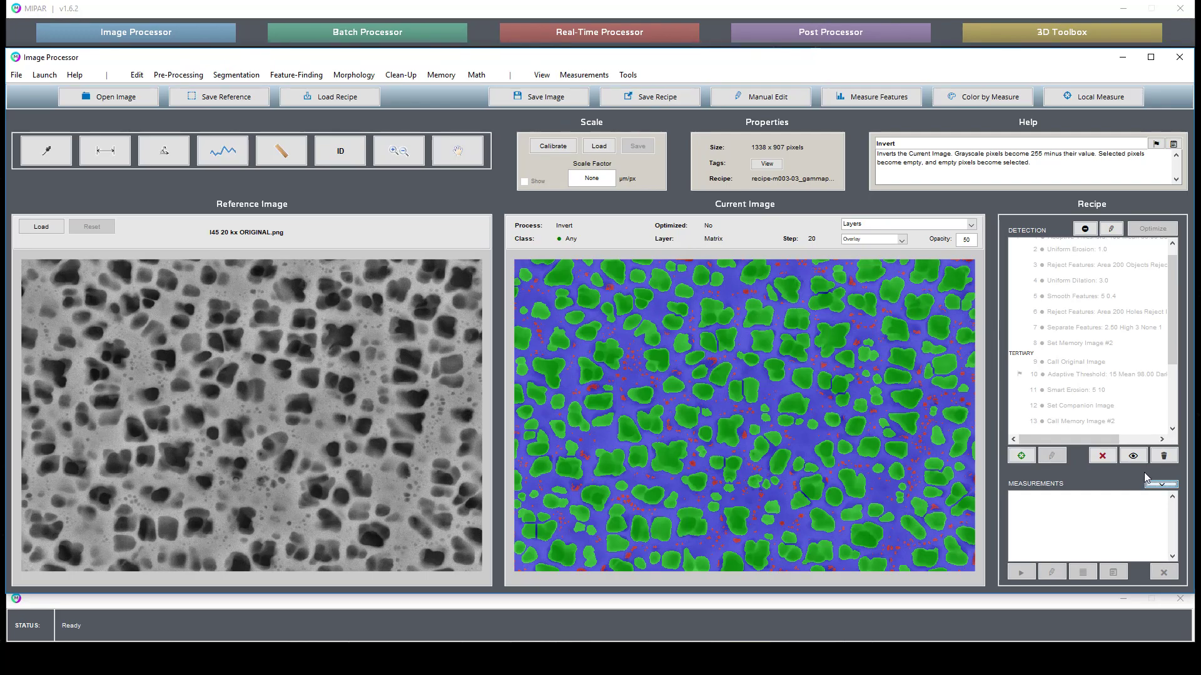
Measure Area Fraction per layer: Tertiary 2.108%, Secondary 44.505%, Matrix 53.387%
{"action": "left_click", "coordinate": [583, 74]}
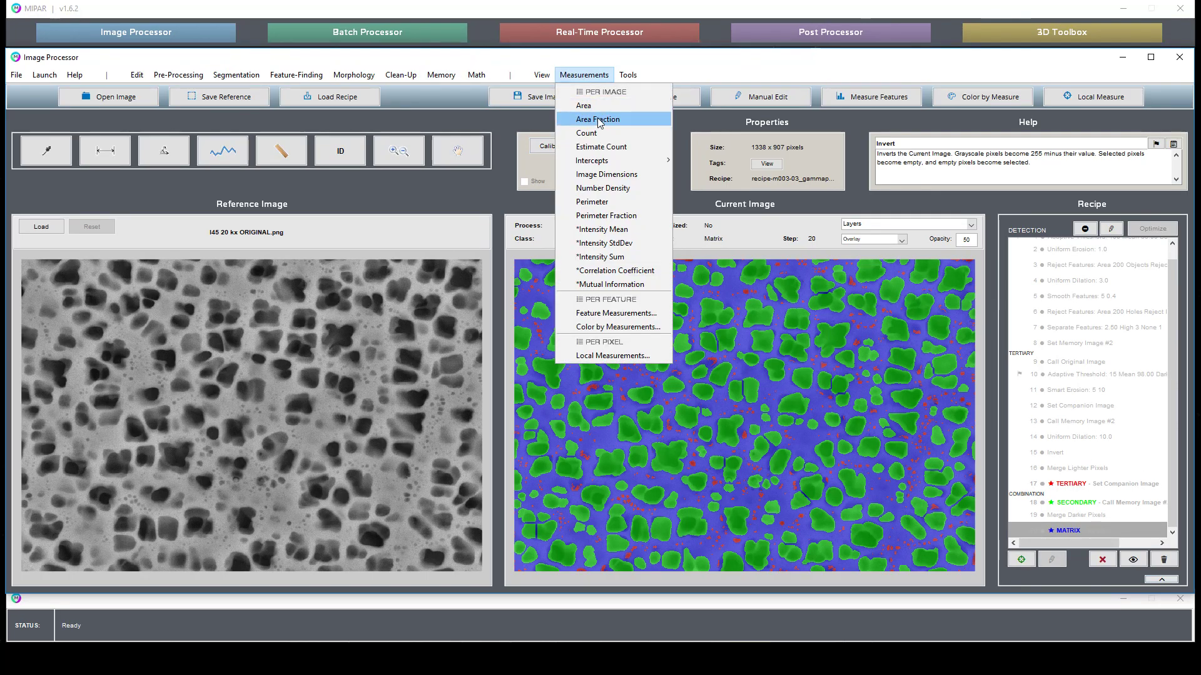
{"action": "left_click", "coordinate": [597, 118]}
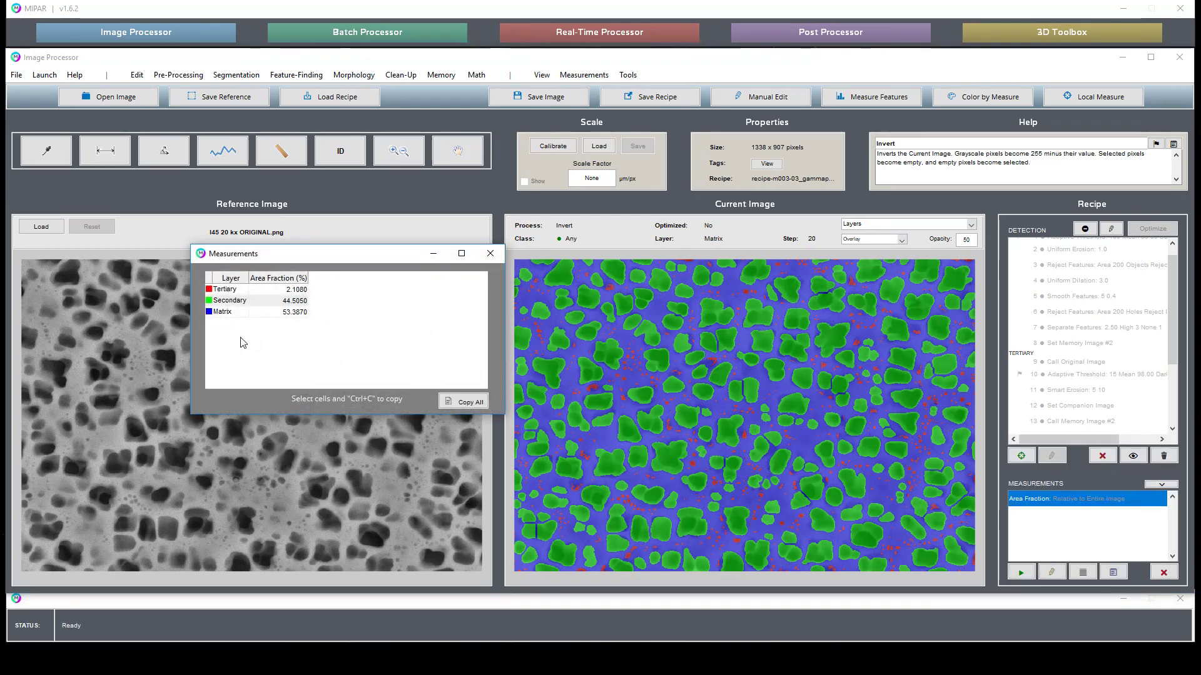
{"action": "left_click", "coordinate": [489, 252]}
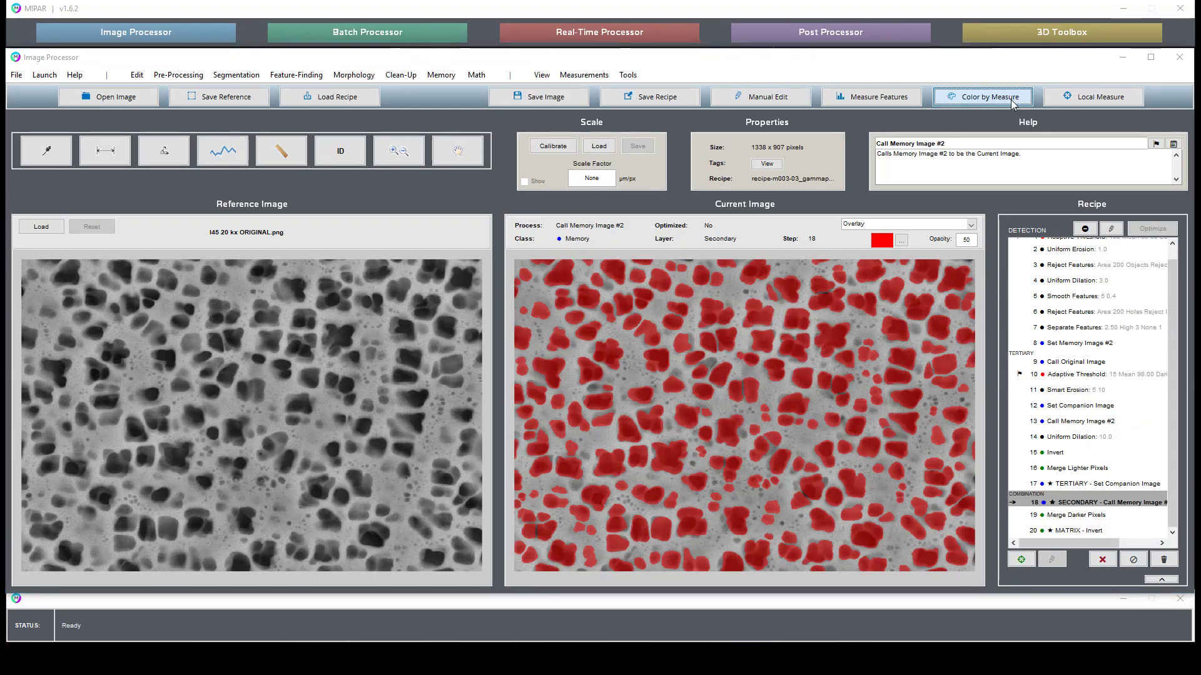
{"action": "left_click", "coordinate": [983, 96]}
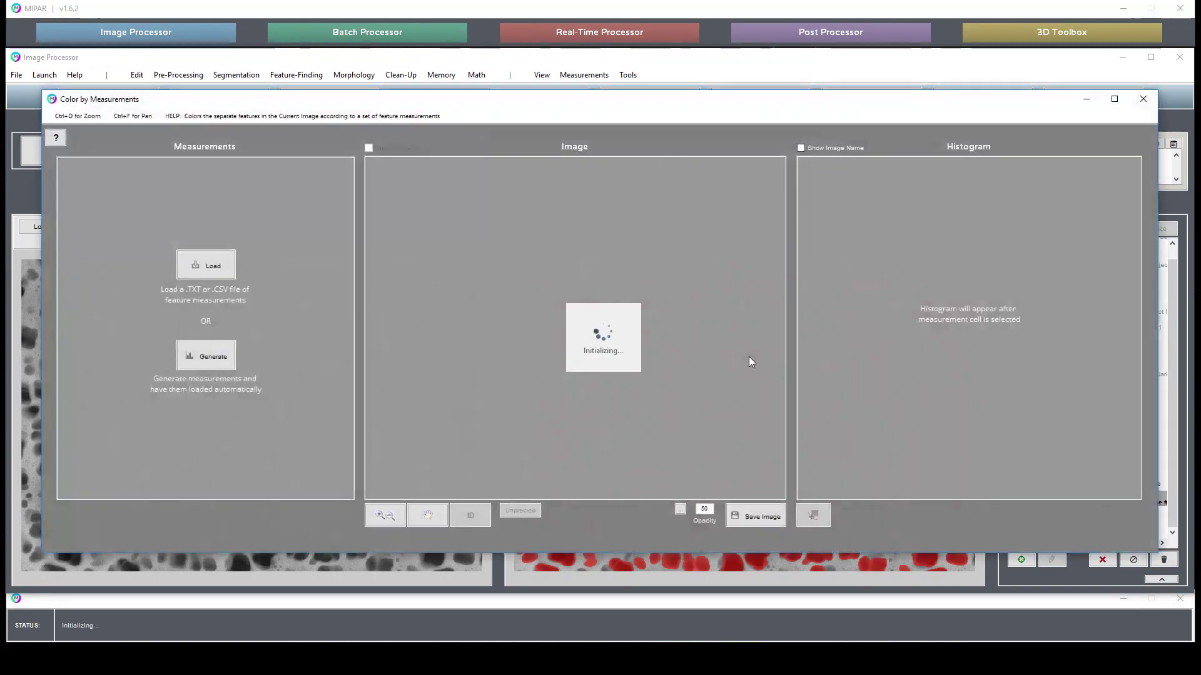
{"action": "left_click", "coordinate": [205, 356]}
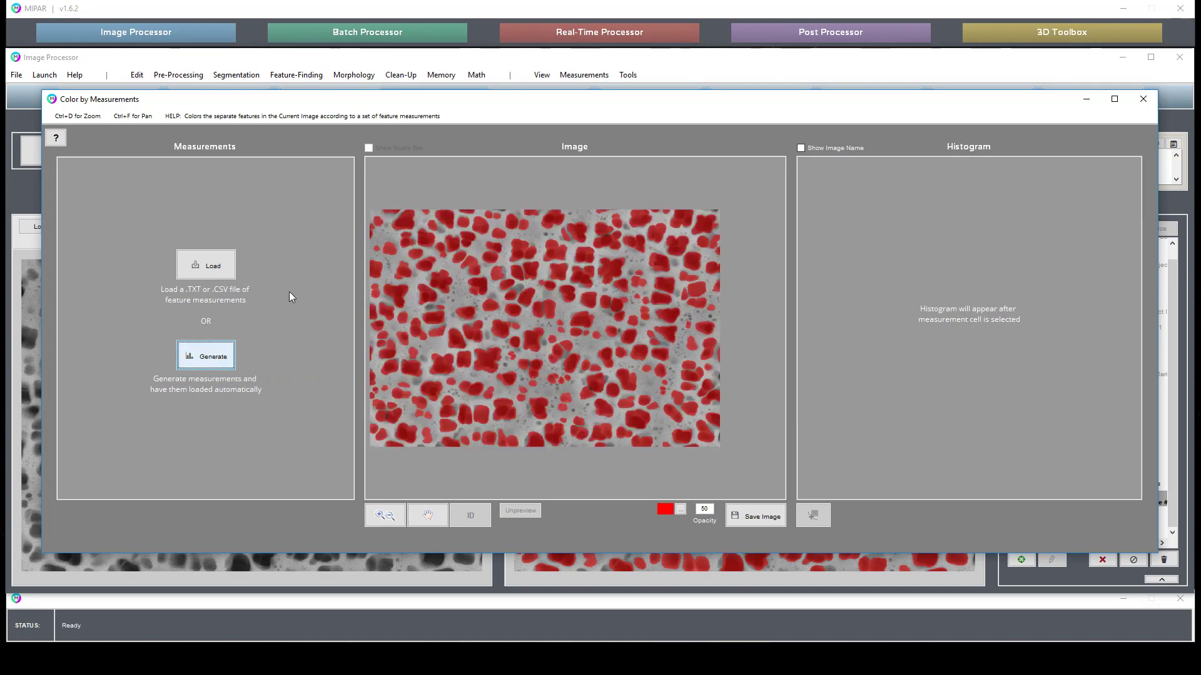
{"action": "left_click", "coordinate": [205, 355]}
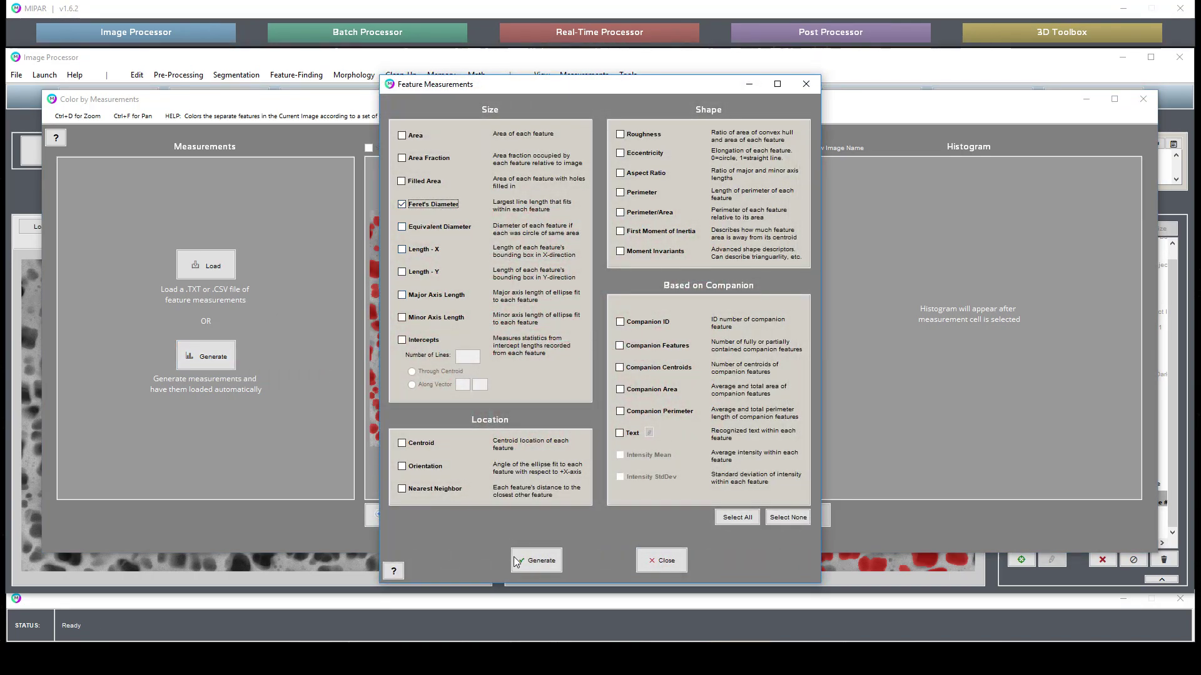
{"action": "left_click", "coordinate": [537, 560]}
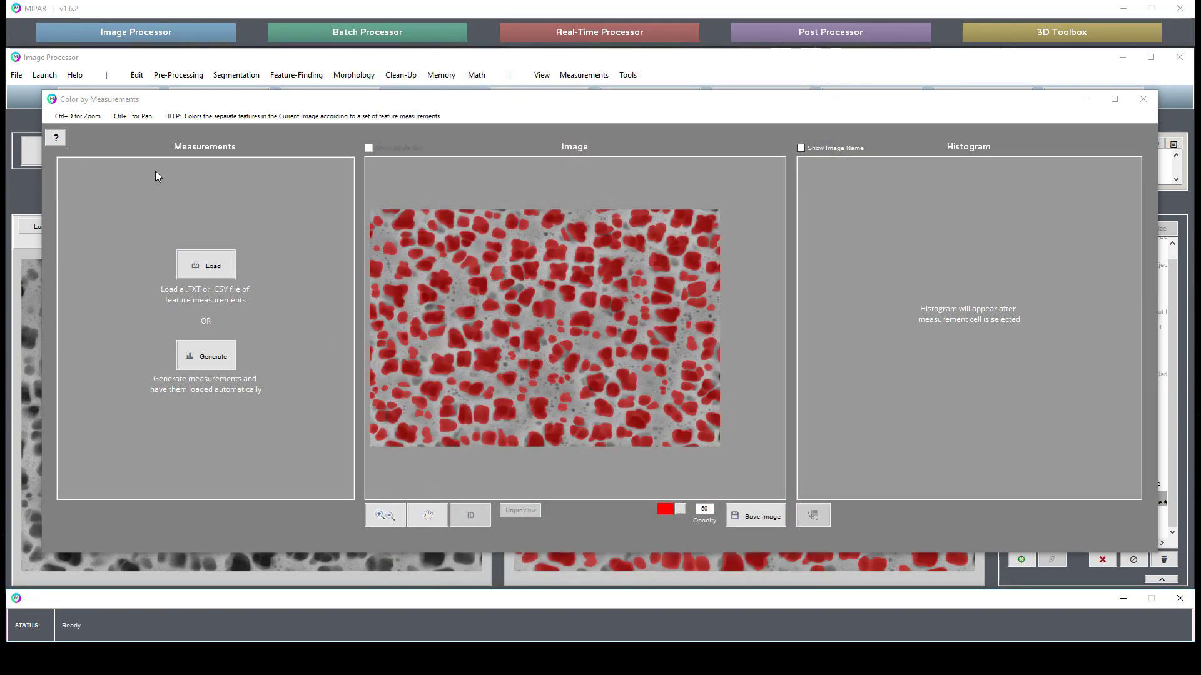
{"action": "left_click", "coordinate": [205, 355]}
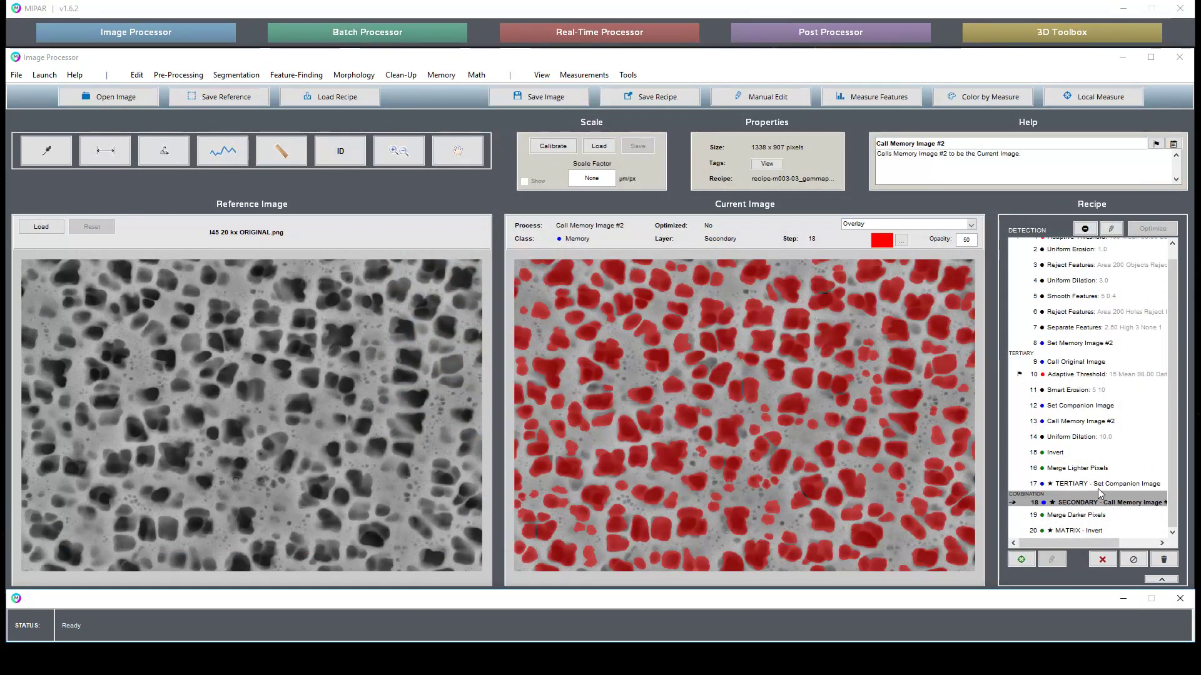
Insert a Remove Edge Features step after the secondary Call Memory Image #2 step
{"action": "left_click", "coordinate": [1103, 483]}
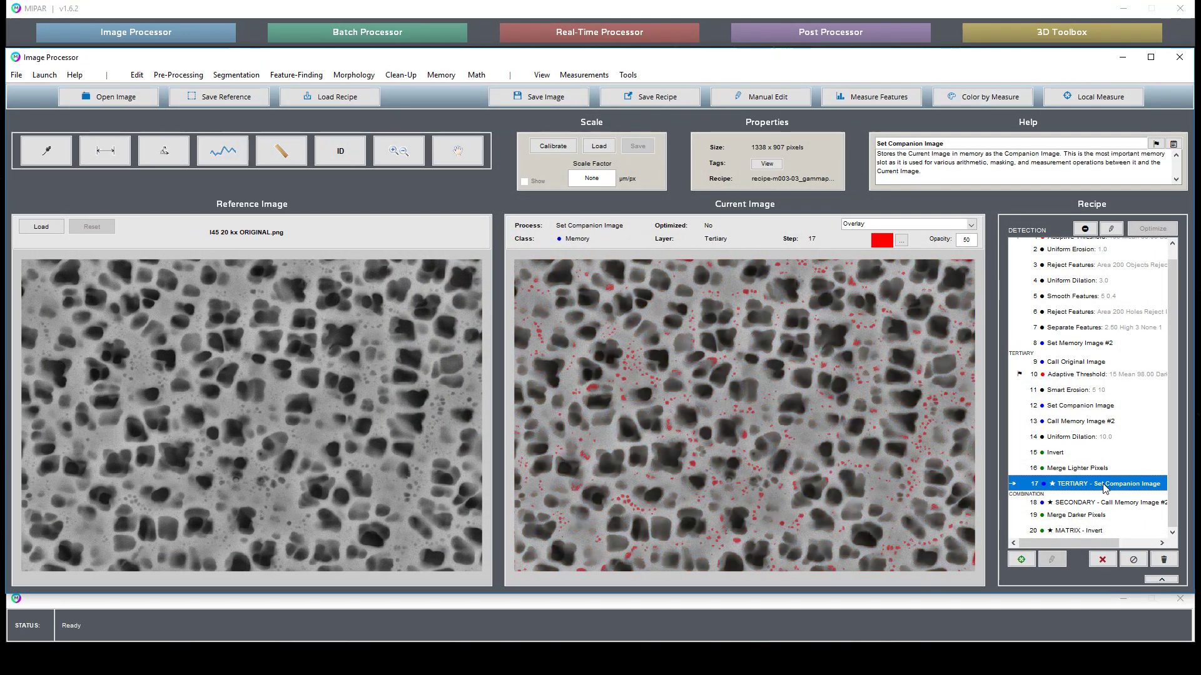
{"action": "left_click", "coordinate": [1084, 342]}
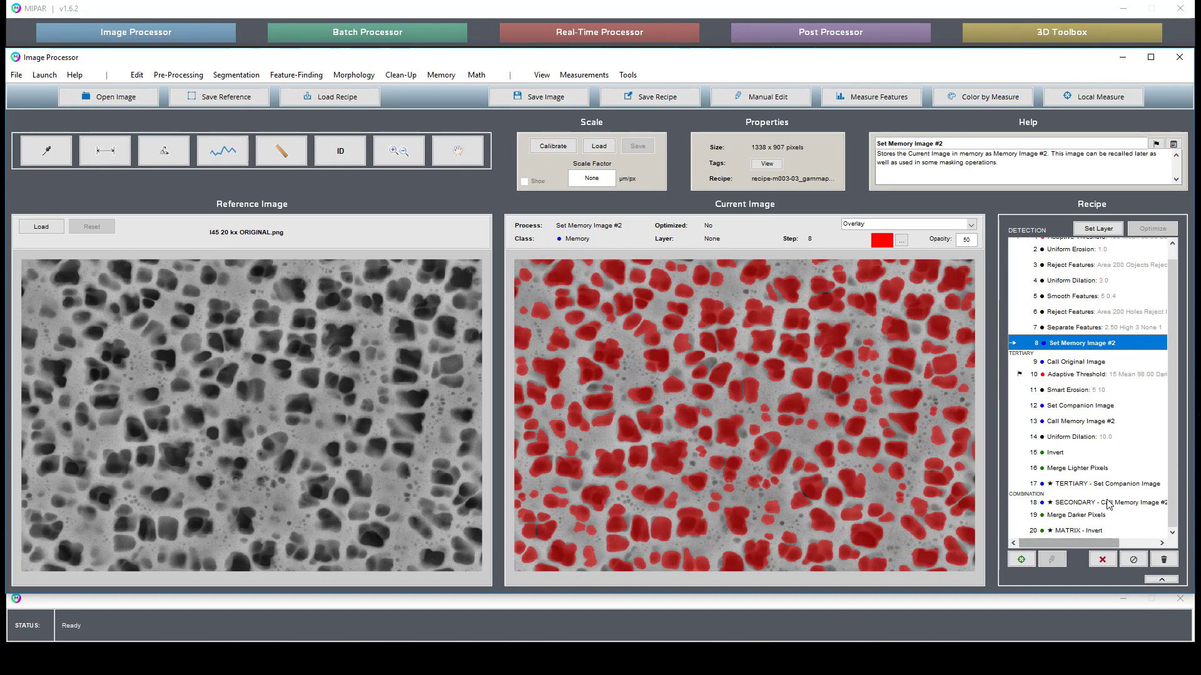
{"action": "left_click", "coordinate": [1087, 502]}
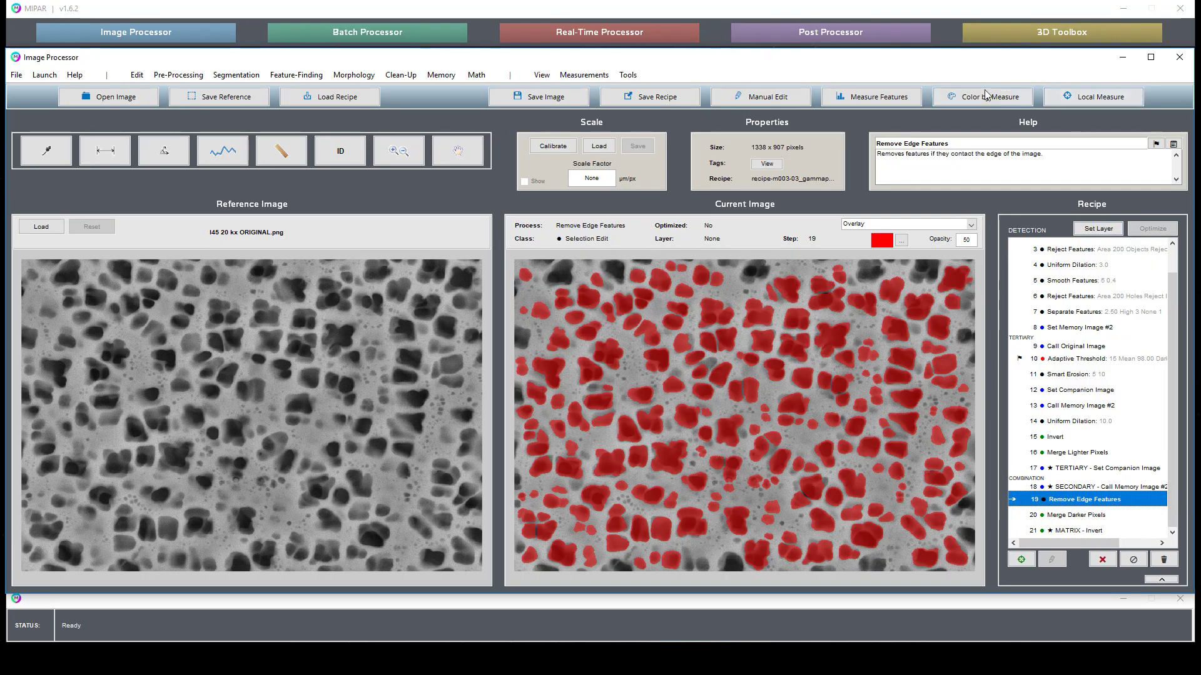
Generate Feret's Diameter for each secondary particle and colour the particles by it
{"action": "left_click", "coordinate": [984, 97]}
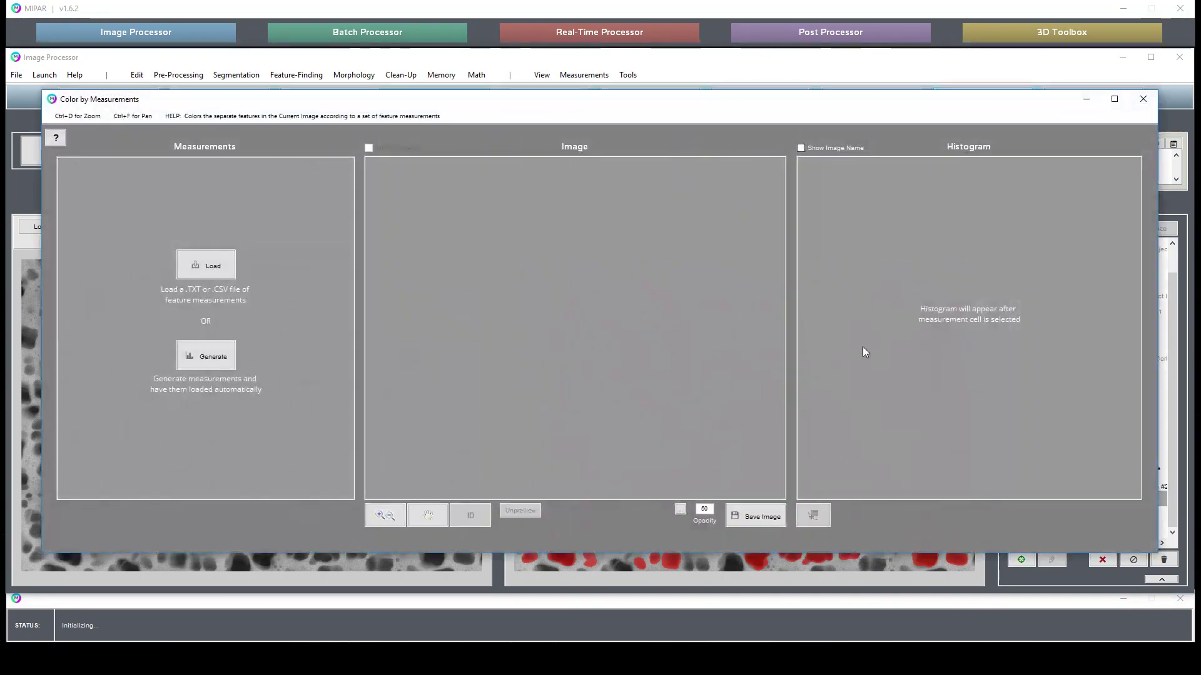
{"action": "left_click", "coordinate": [206, 356]}
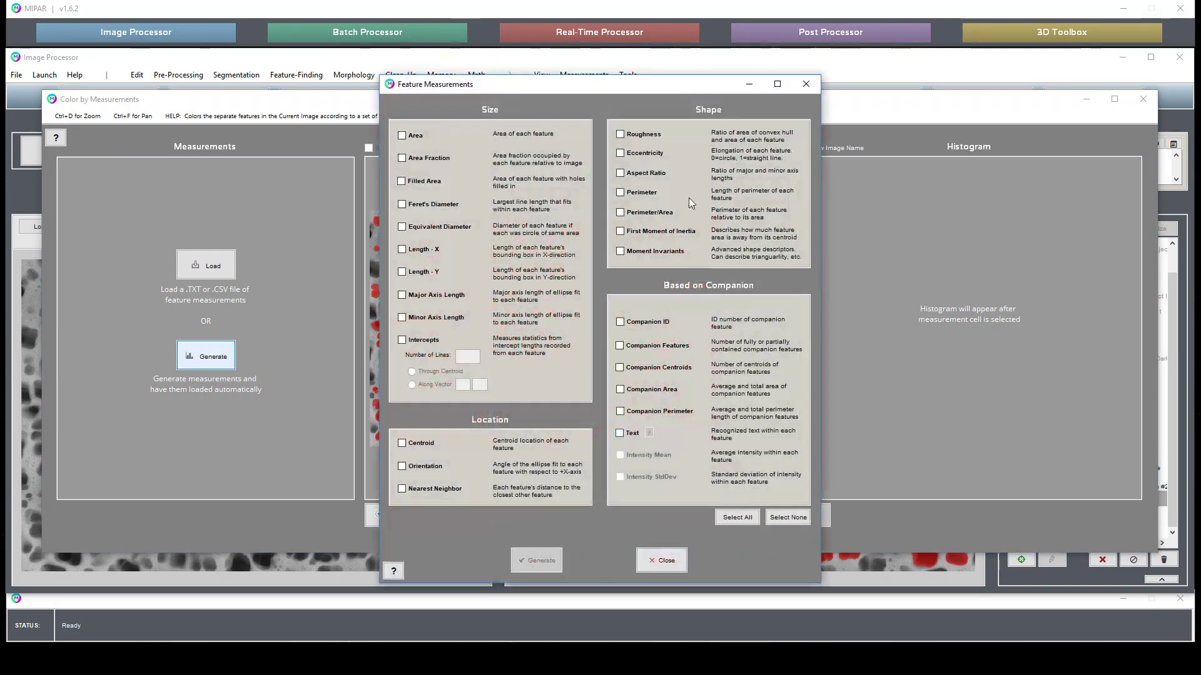
{"action": "left_click", "coordinate": [541, 559]}
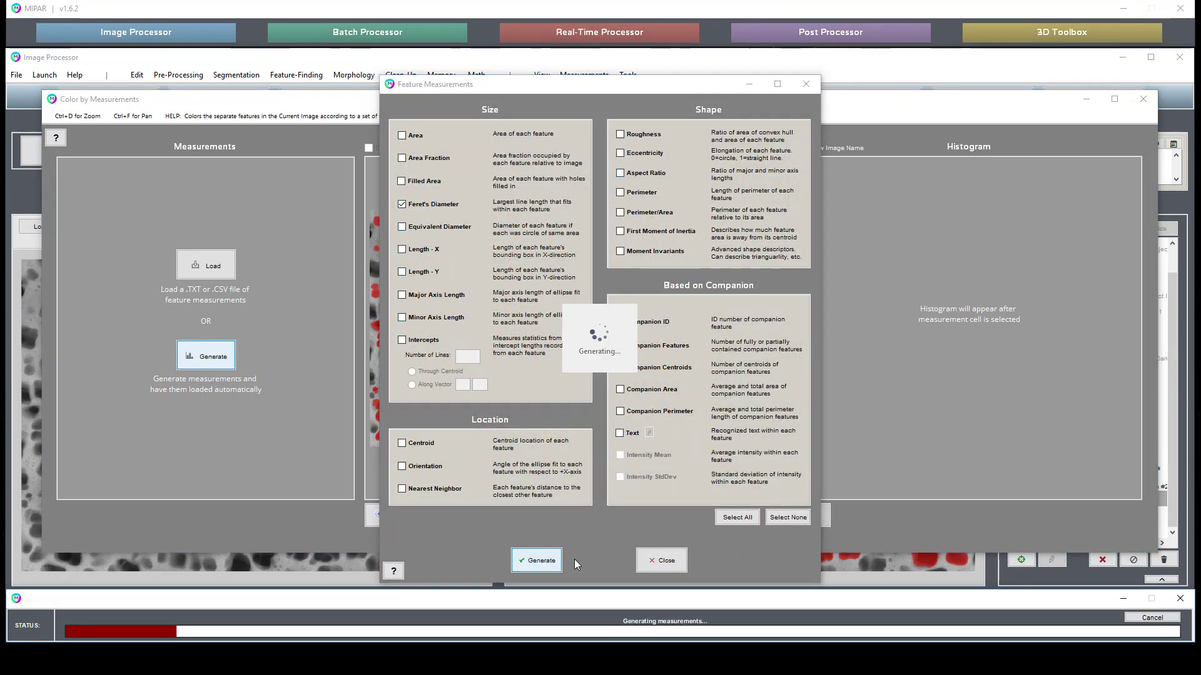
{"action": "left_click", "coordinate": [536, 560]}
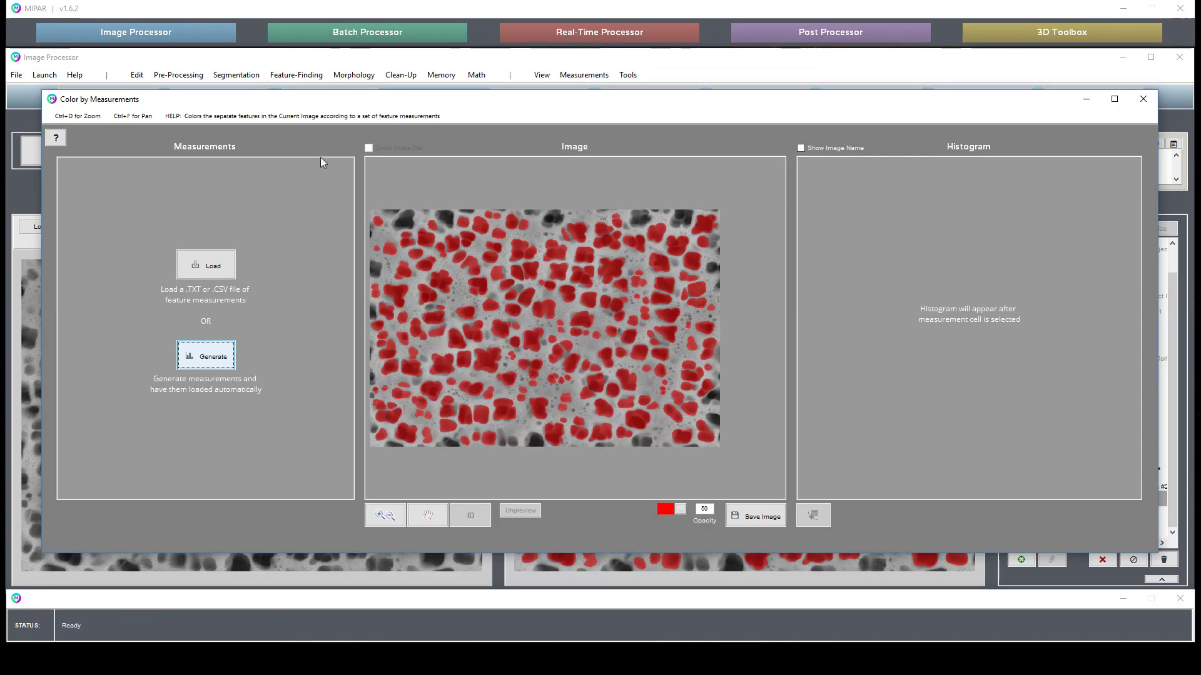
{"action": "left_click", "coordinate": [205, 355]}
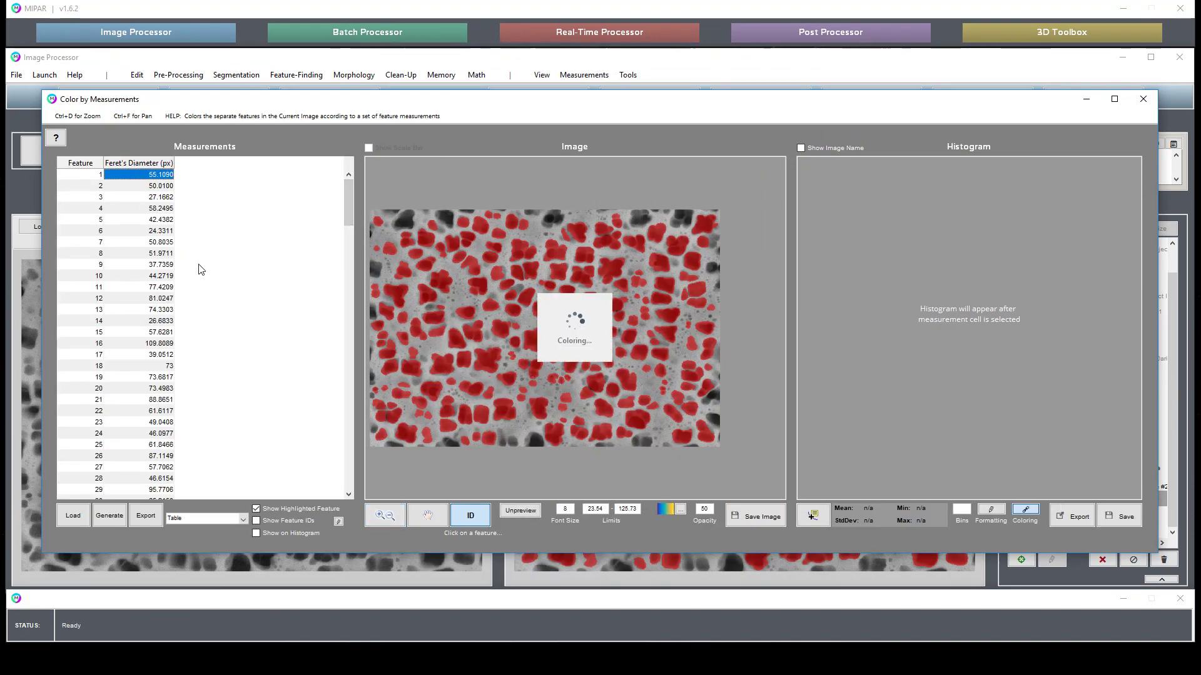